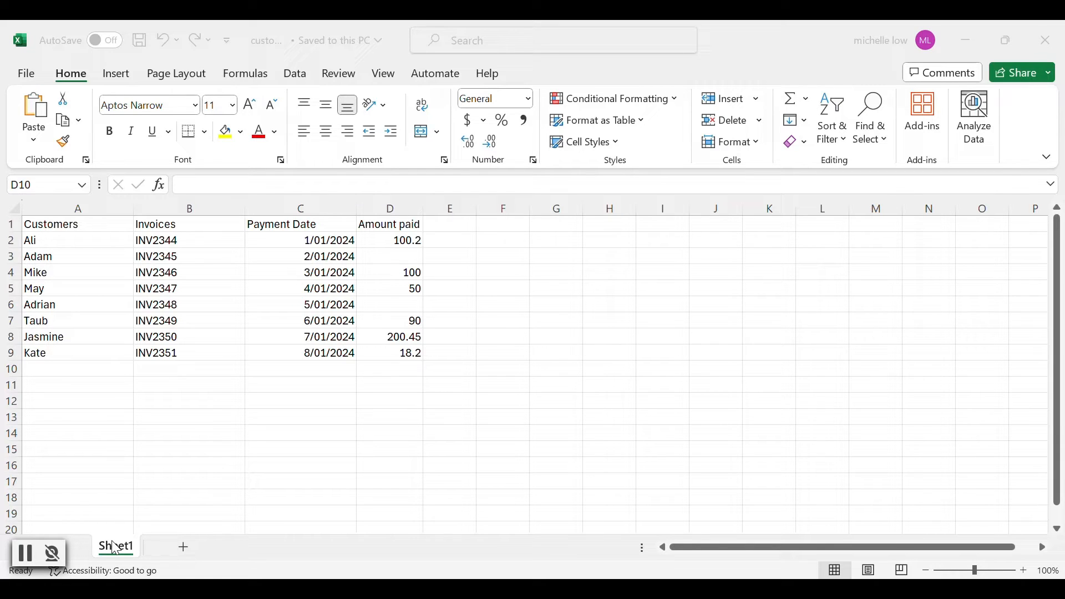
{"action": "mouse_move", "coordinate": [390, 243]}
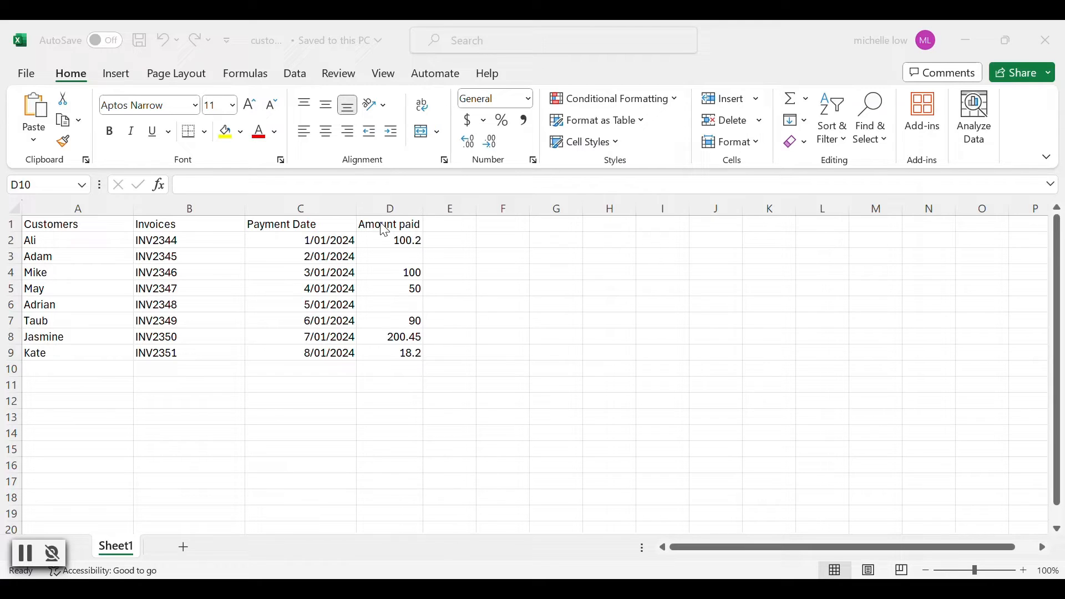
{"action": "mouse_move", "coordinate": [444, 307]}
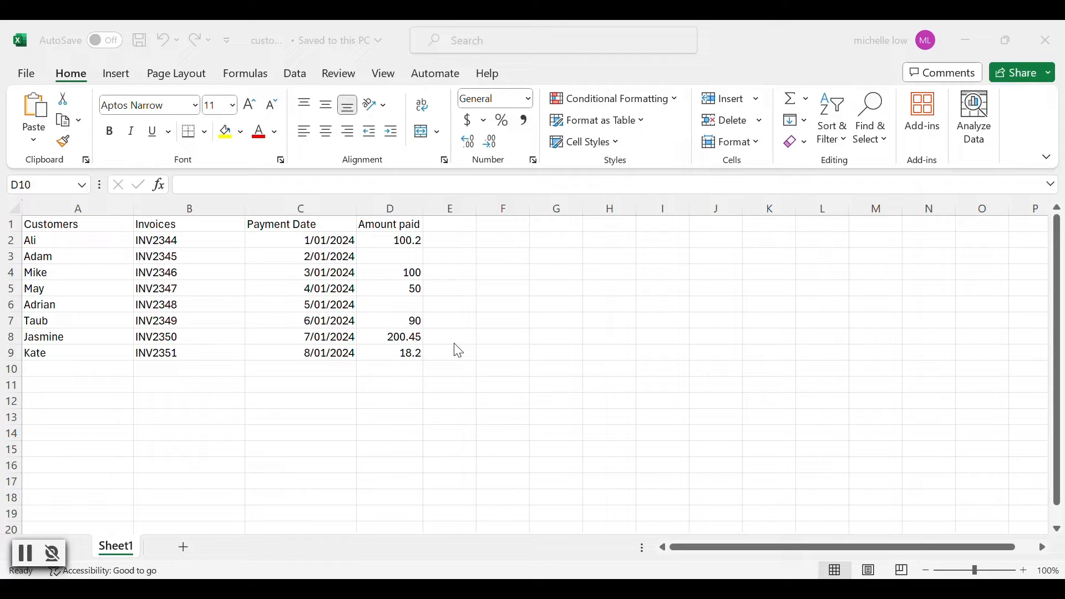
{"action": "mouse_move", "coordinate": [406, 375]}
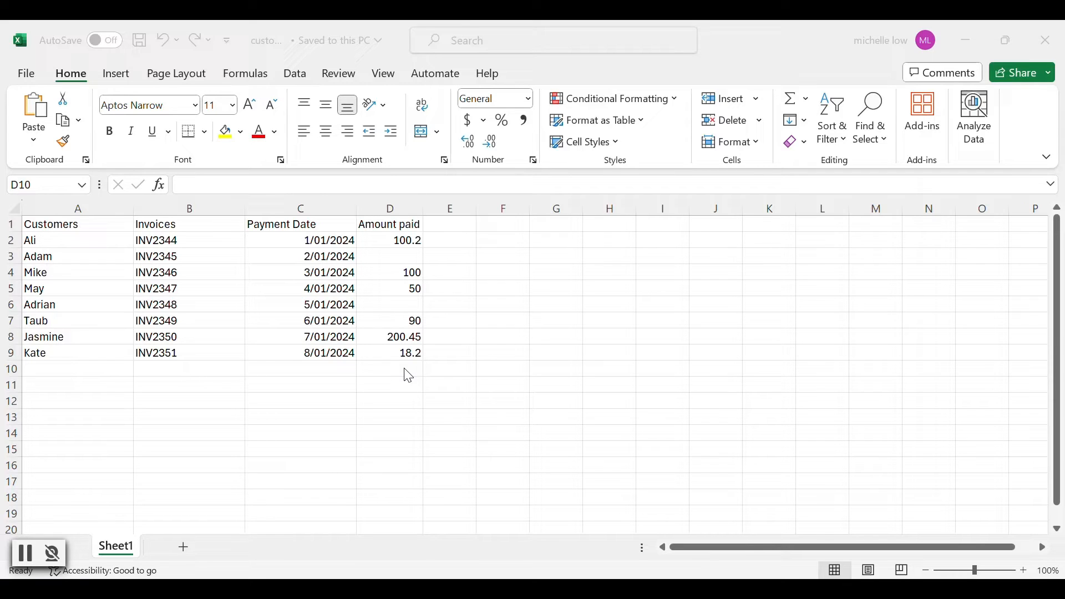
{"action": "mouse_move", "coordinate": [388, 376]}
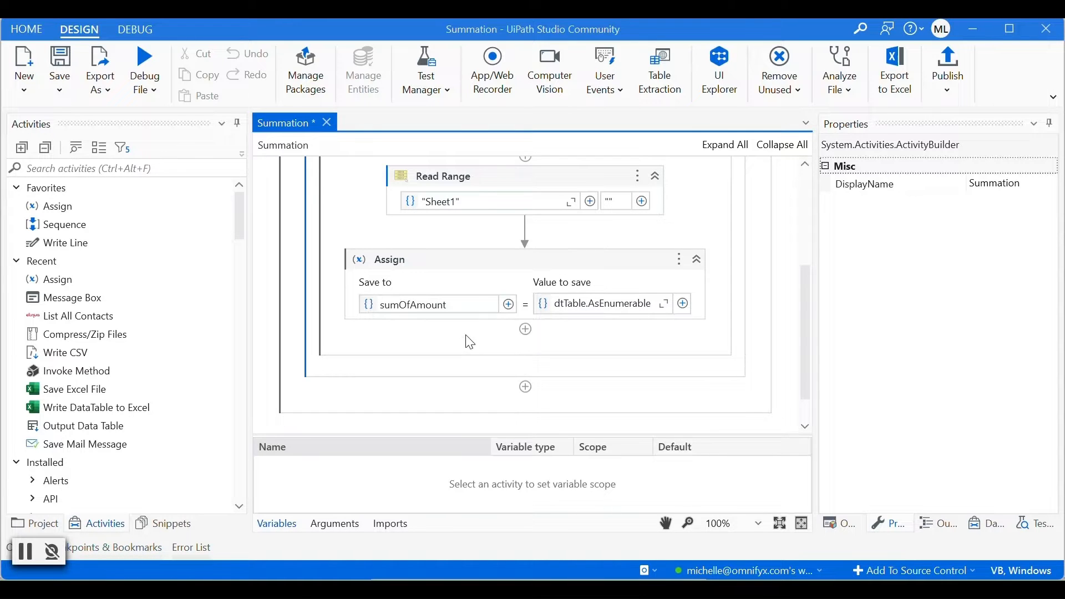
{"action": "mouse_move", "coordinate": [488, 298]}
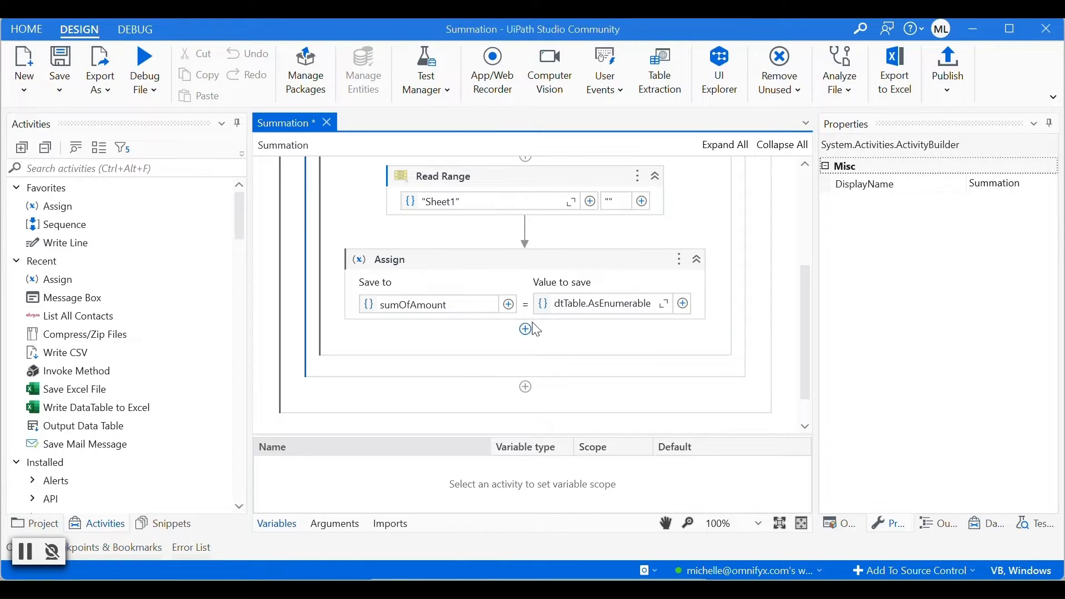
{"action": "mouse_move", "coordinate": [524, 329]}
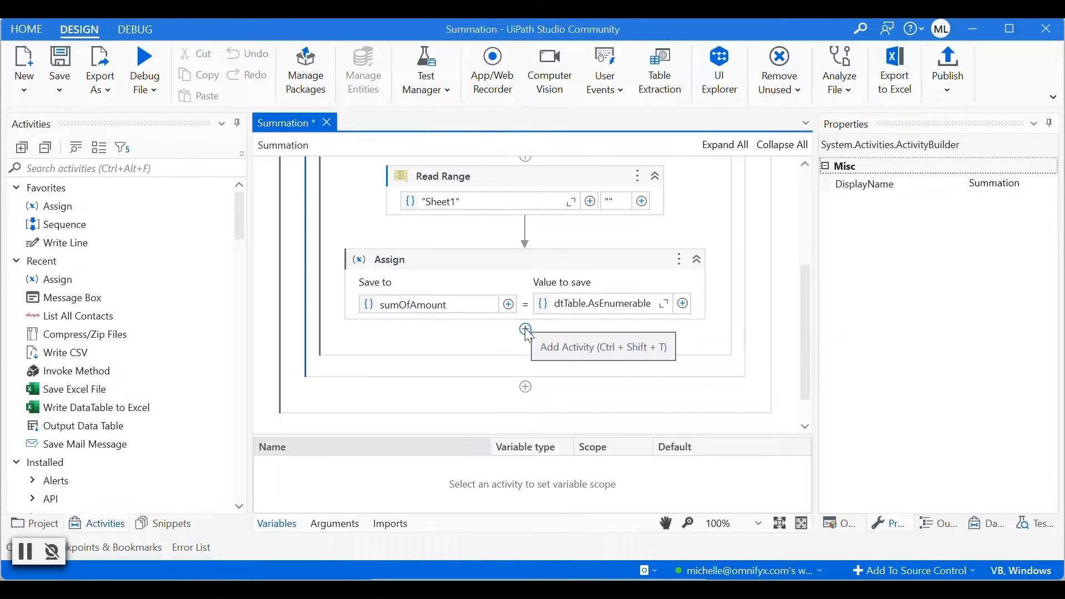
Step: Add a Write Cell activity after the Assign, writing sumOfAmount.ToString to Sheet1 cell A1
{"action": "left_click", "coordinate": [525, 329]}
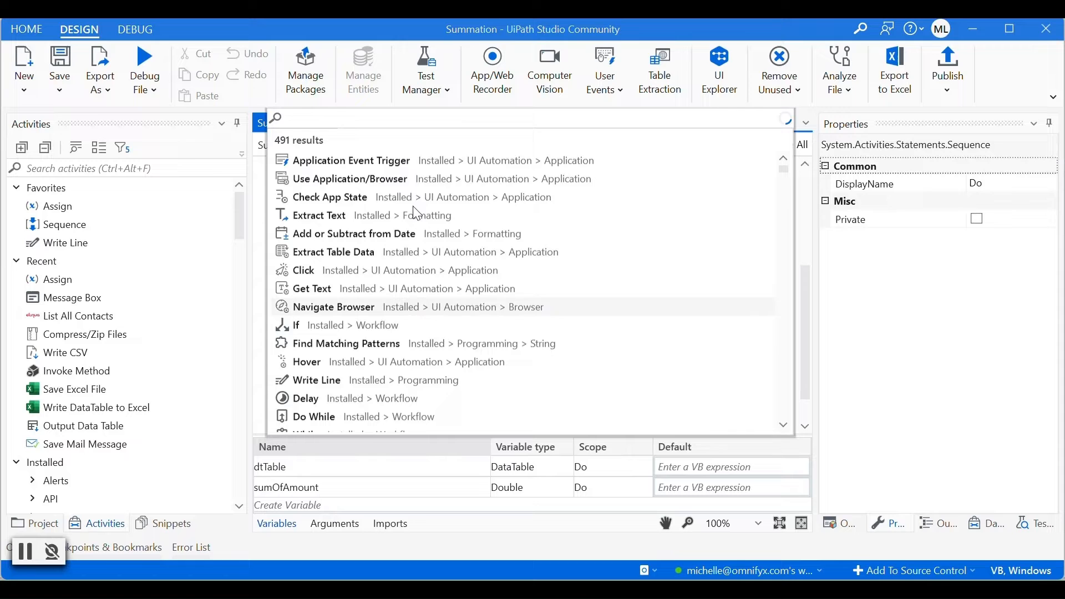
{"action": "type", "text": "wr"}
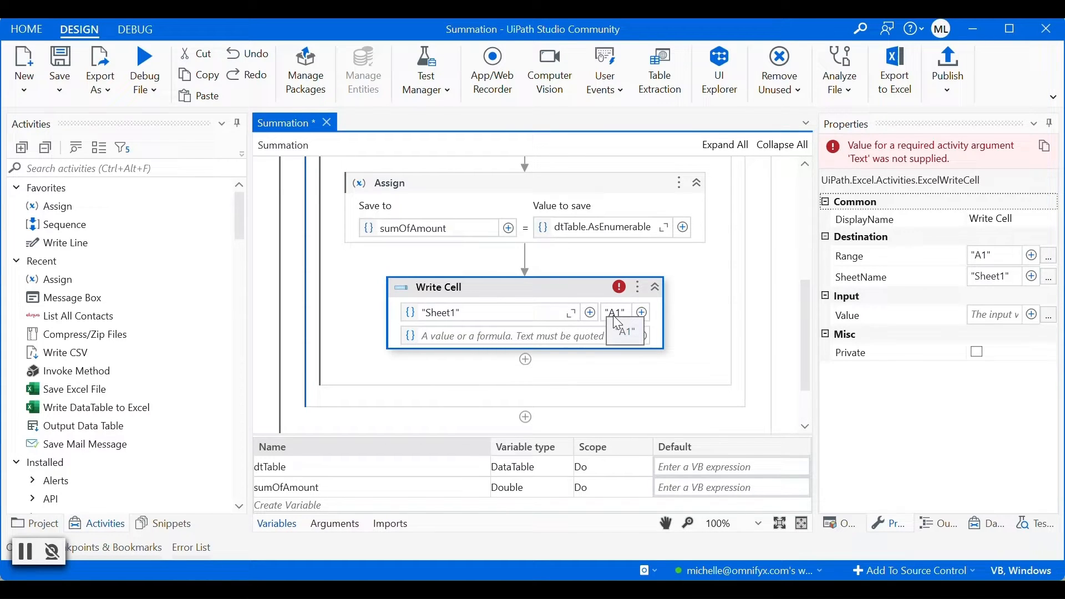
{"action": "left_click", "coordinate": [502, 335]}
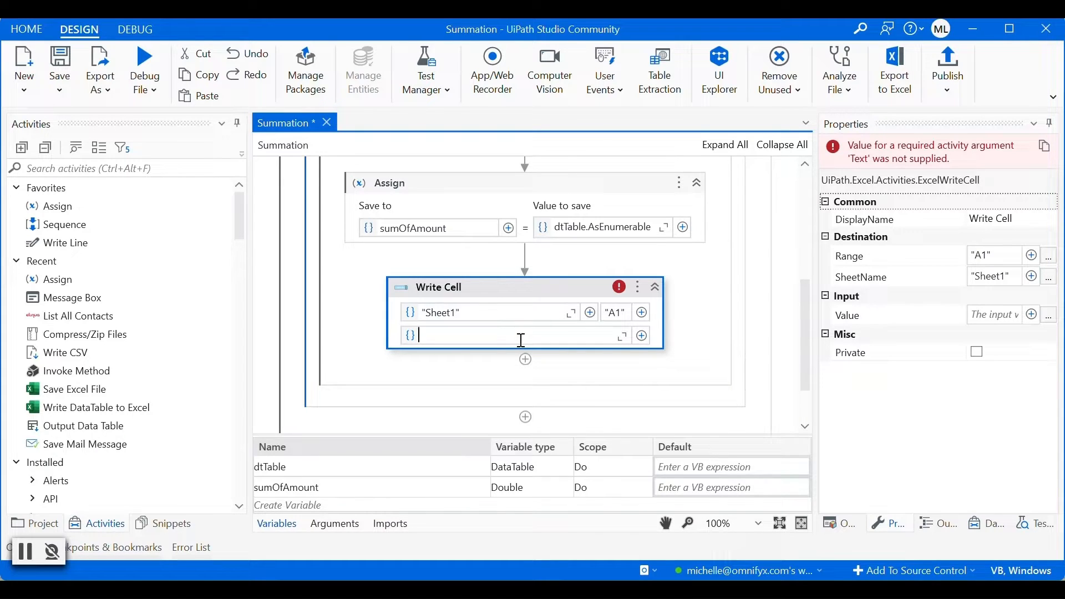
{"action": "type", "text": "sum"}
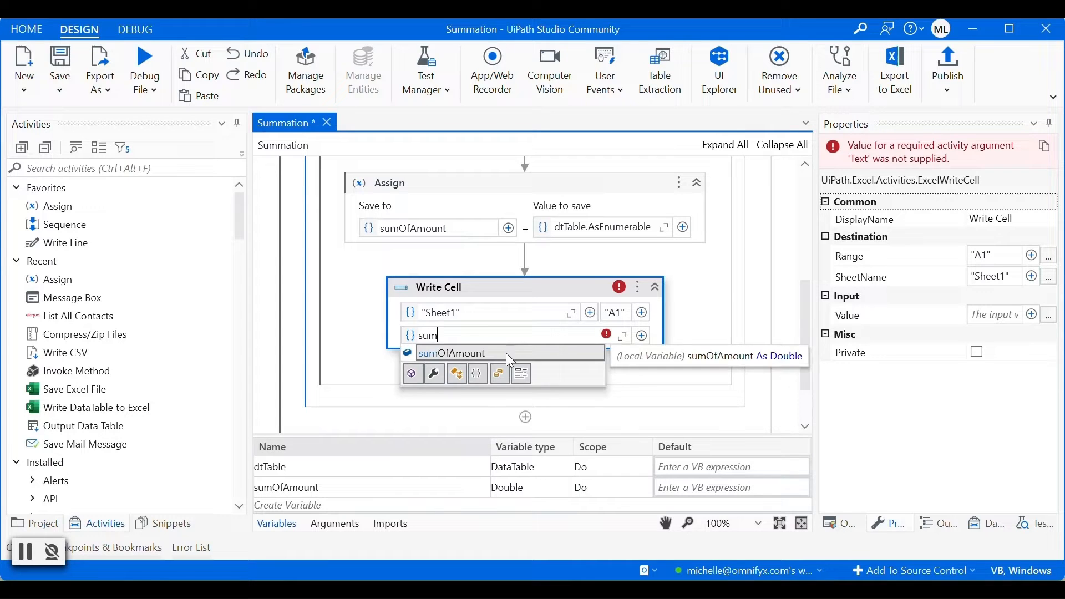
{"action": "left_click", "coordinate": [451, 353]}
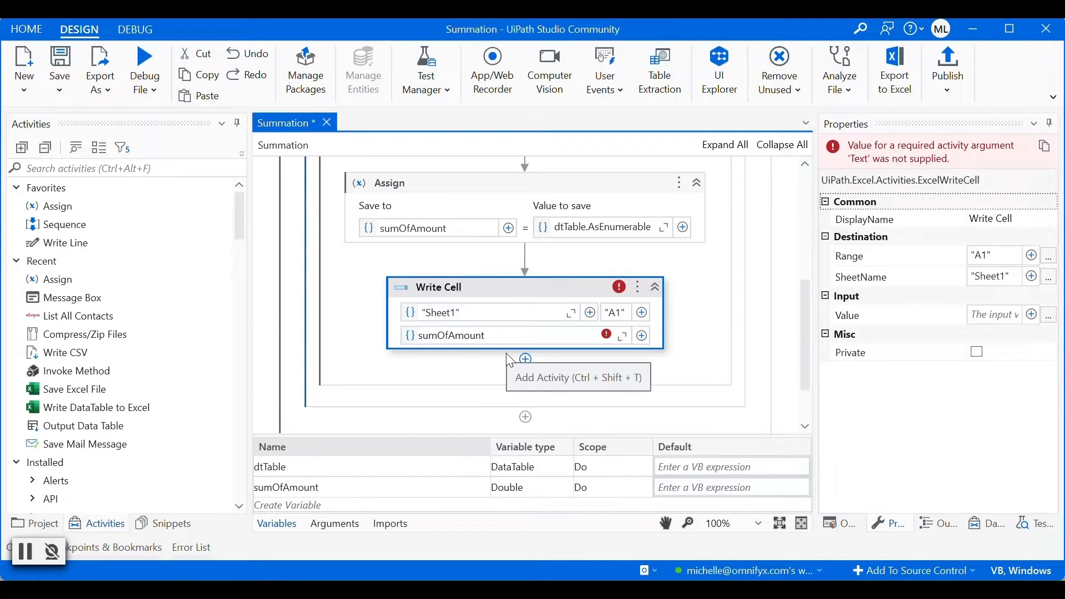
{"action": "type", "text": ".ToString"}
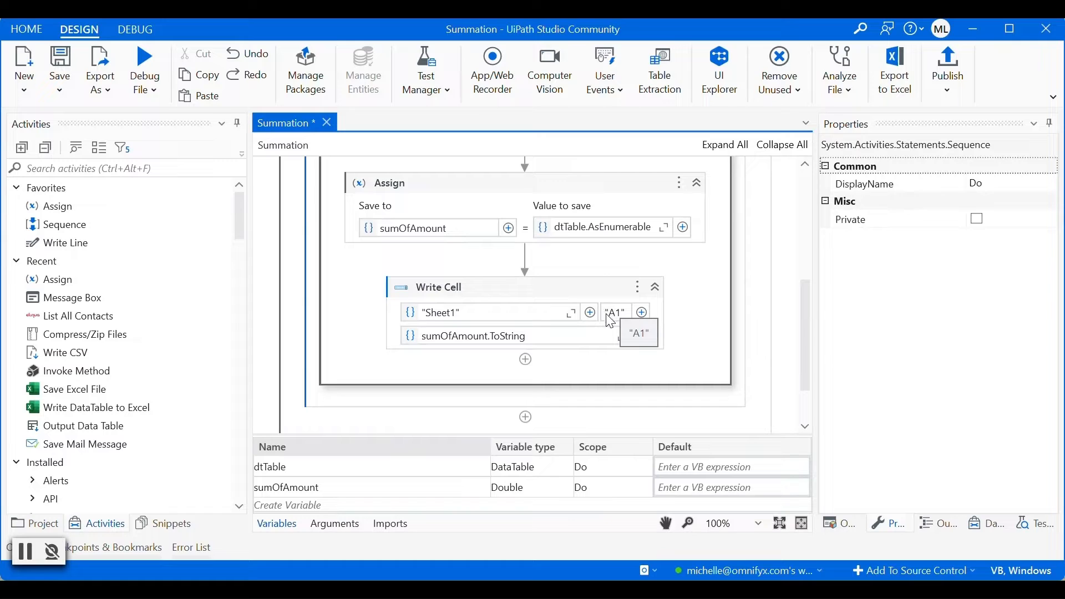
{"action": "mouse_move", "coordinate": [614, 318]}
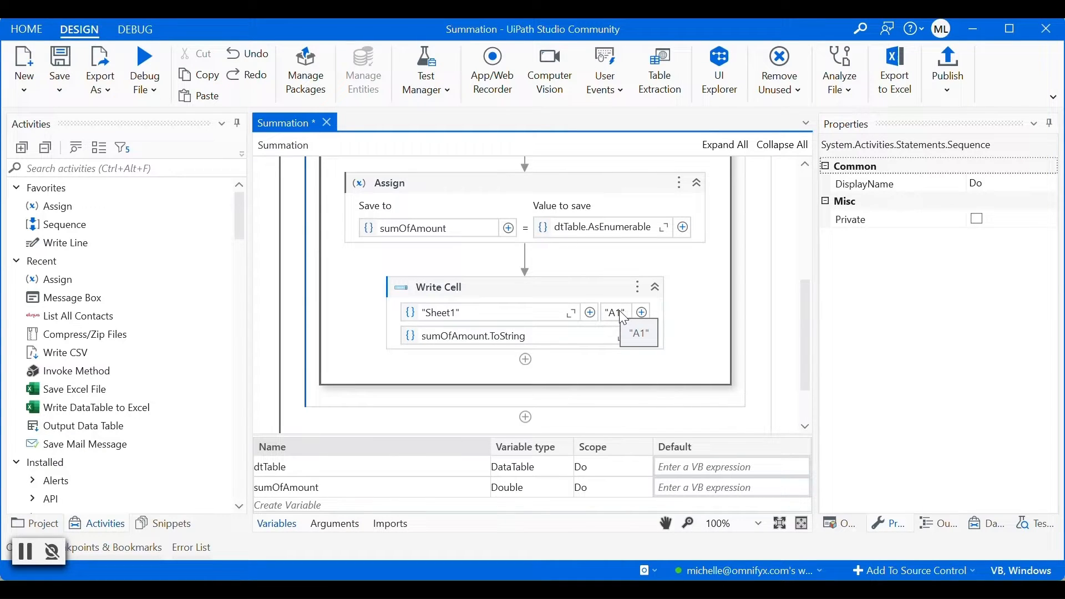
{"action": "mouse_move", "coordinate": [669, 265]}
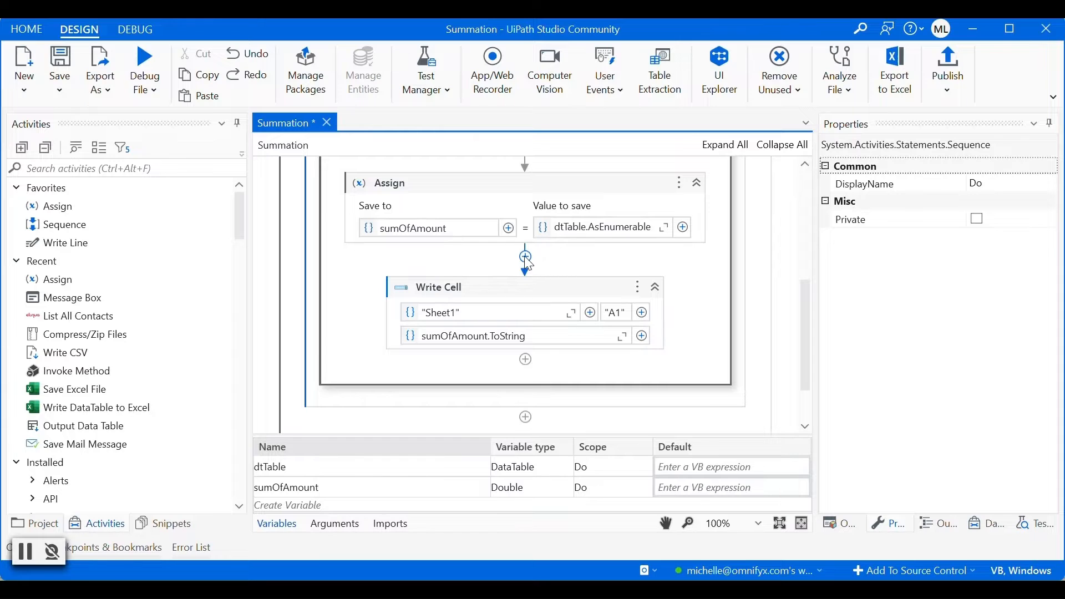
Step: Insert an Assign before Write Cell saving to a new Int32 variable columnIndex
{"action": "left_click", "coordinate": [524, 257]}
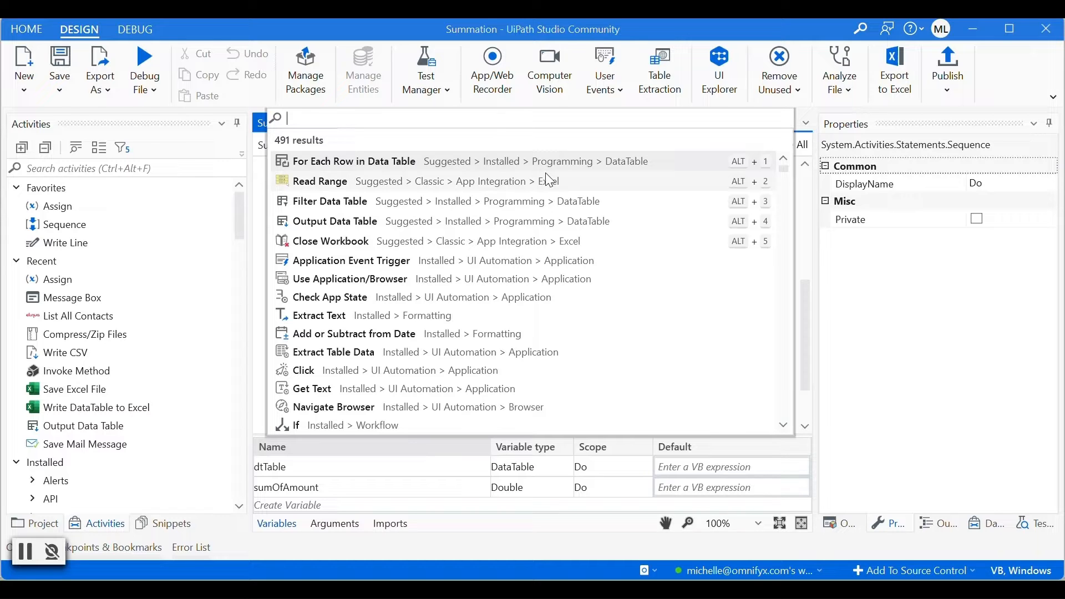
{"action": "type", "text": "as"}
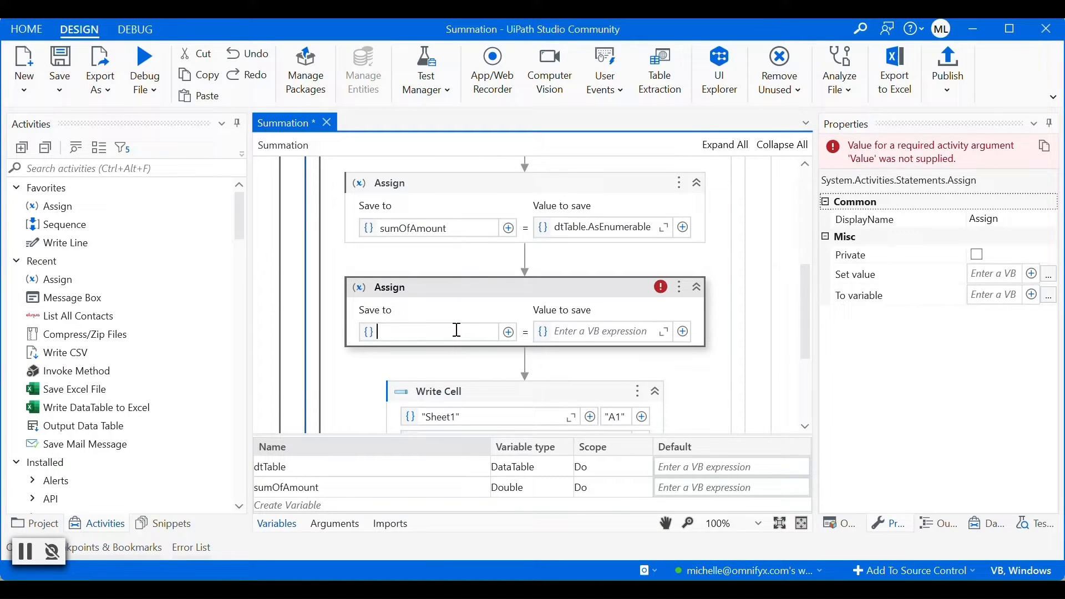
{"action": "type", "text": "columnIndex"}
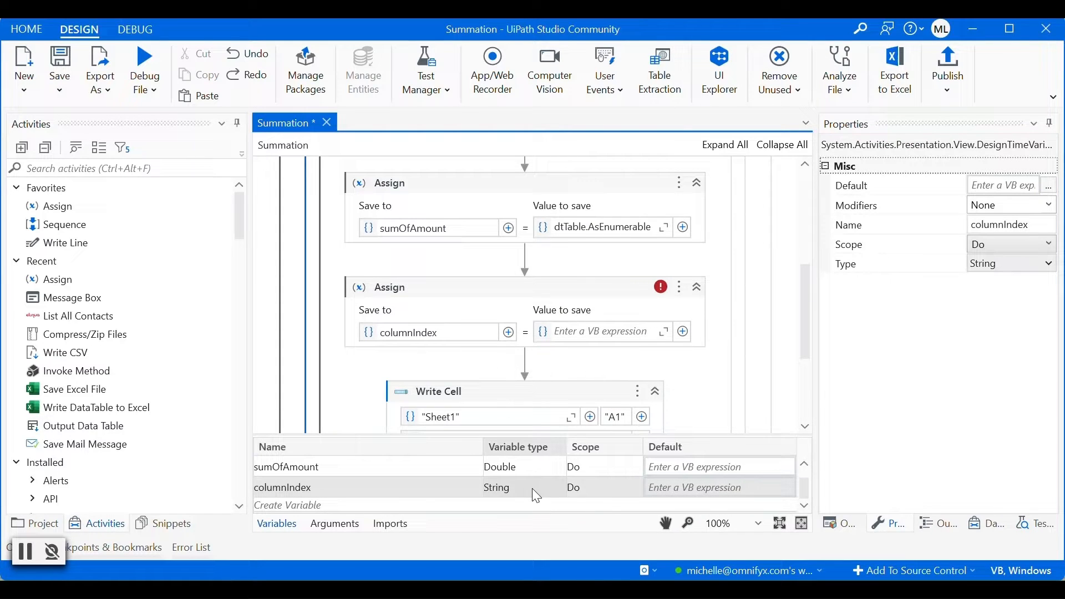
{"action": "left_click", "coordinate": [522, 488]}
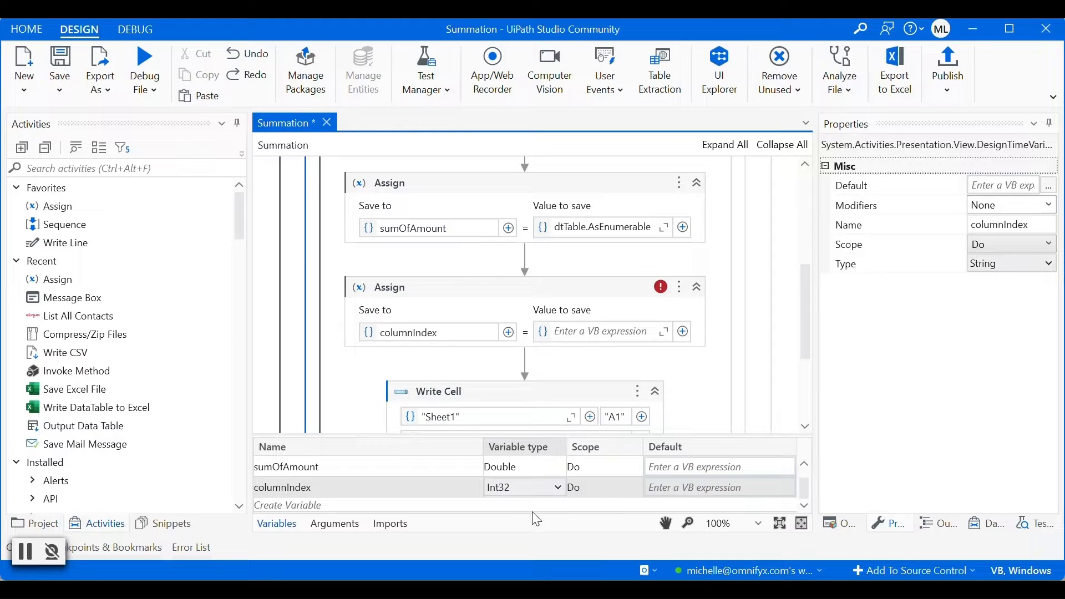
Step: Set columnIndex's value to the dtTable.Columns.IndexOf expression for the Amount column
{"action": "left_click", "coordinate": [601, 331]}
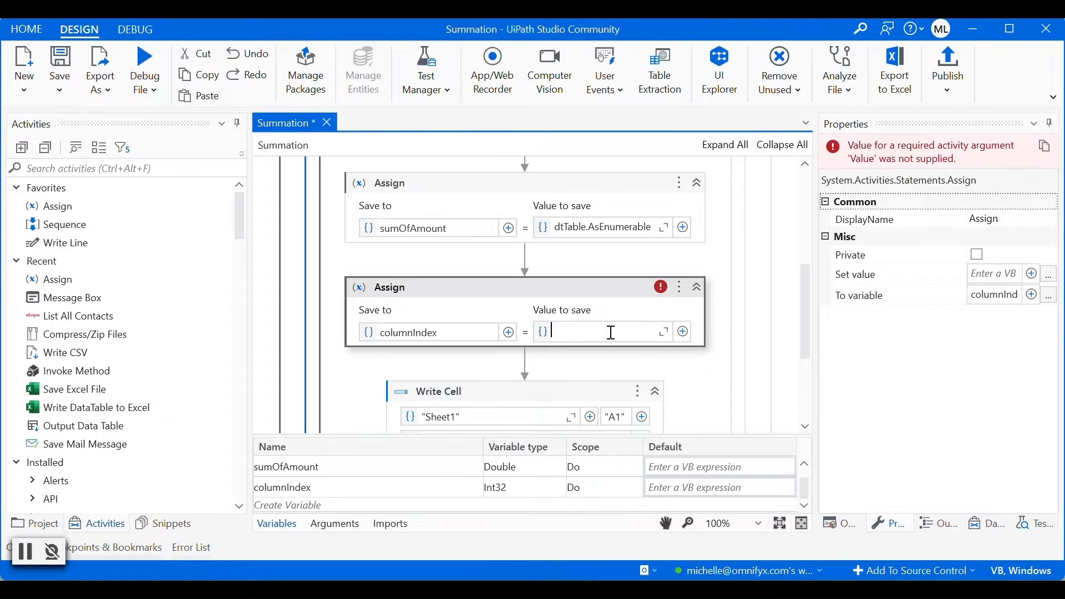
{"action": "mouse_move", "coordinate": [664, 332]}
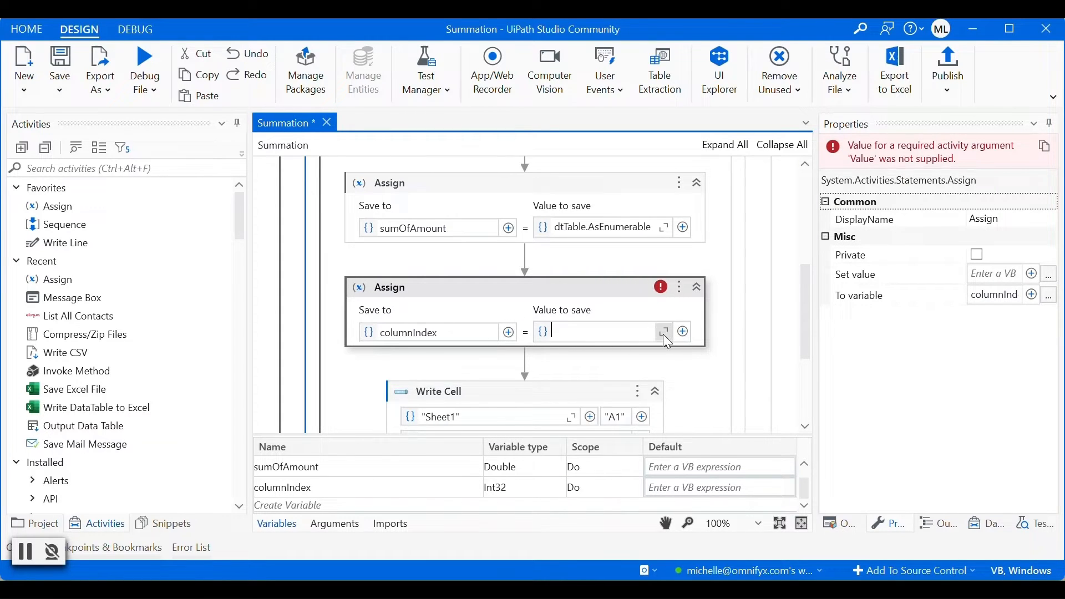
{"action": "type", "text": "dt"}
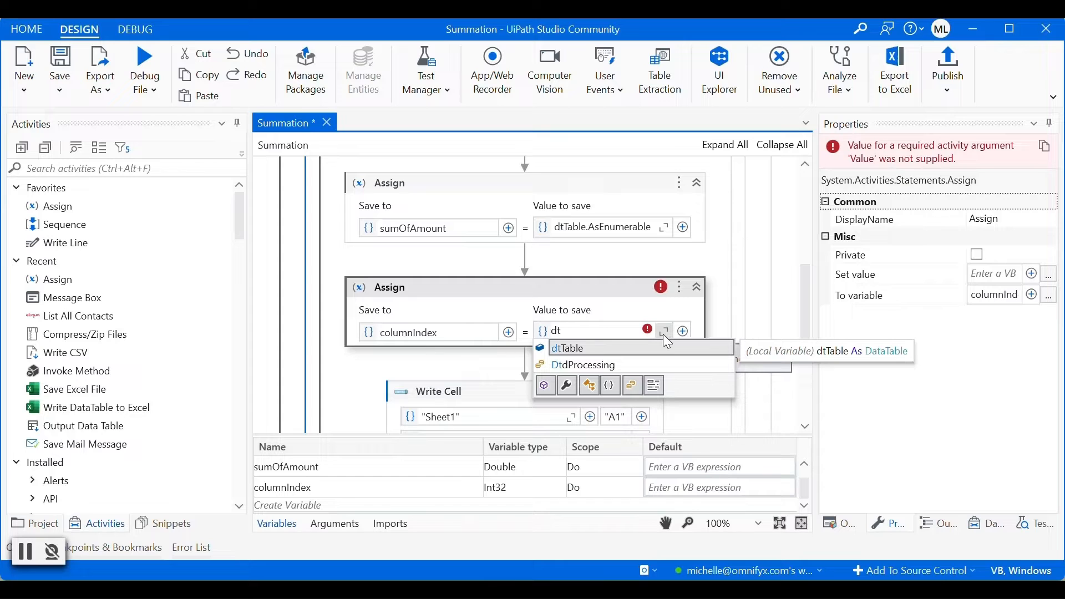
{"action": "left_click", "coordinate": [568, 347]}
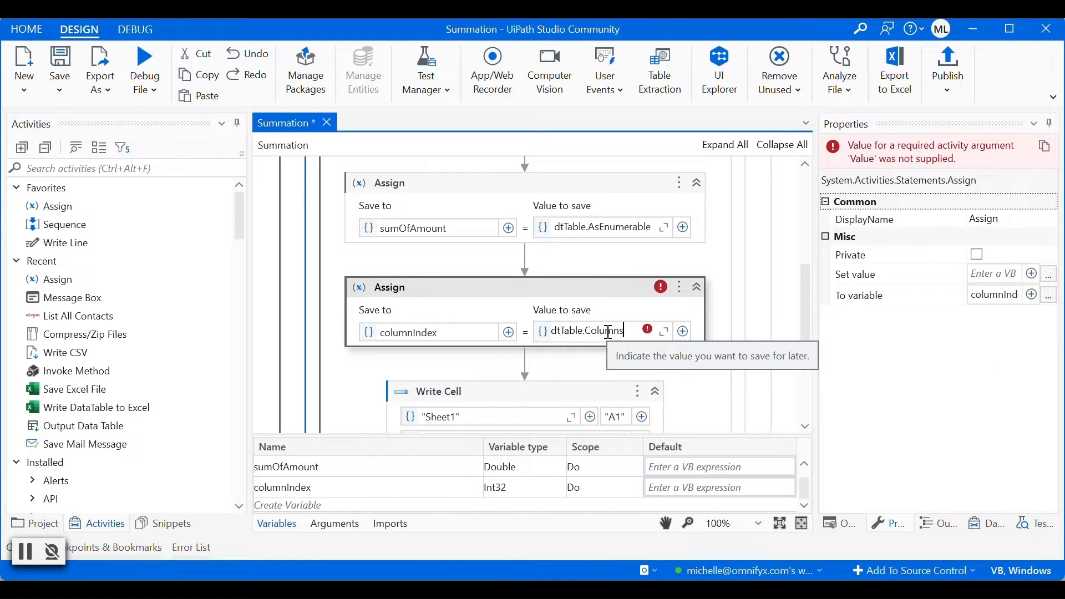
{"action": "type", "text": ".index"}
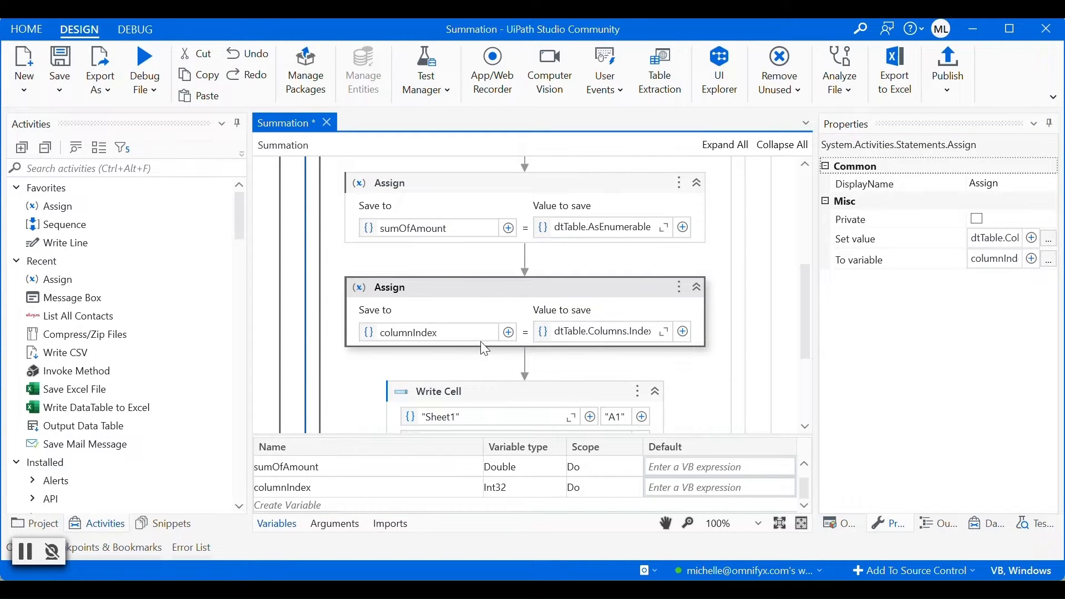
{"action": "mouse_move", "coordinate": [524, 361]}
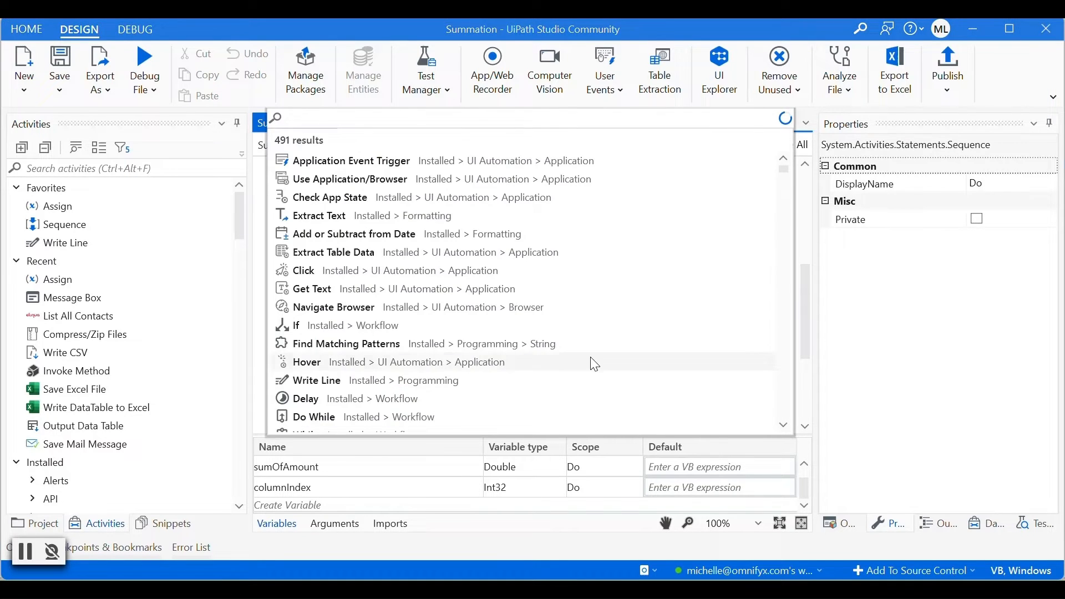
Step: Add another Assign saving to a new String variable columnLetter and begin editing its value
{"action": "type", "text": "assi"}
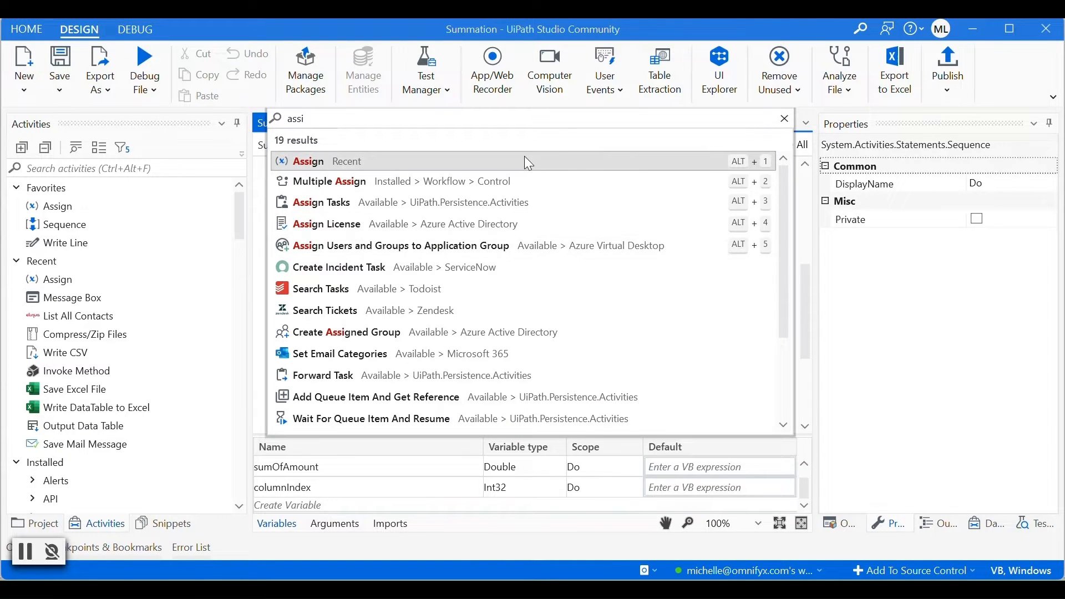
{"action": "left_click", "coordinate": [307, 161]}
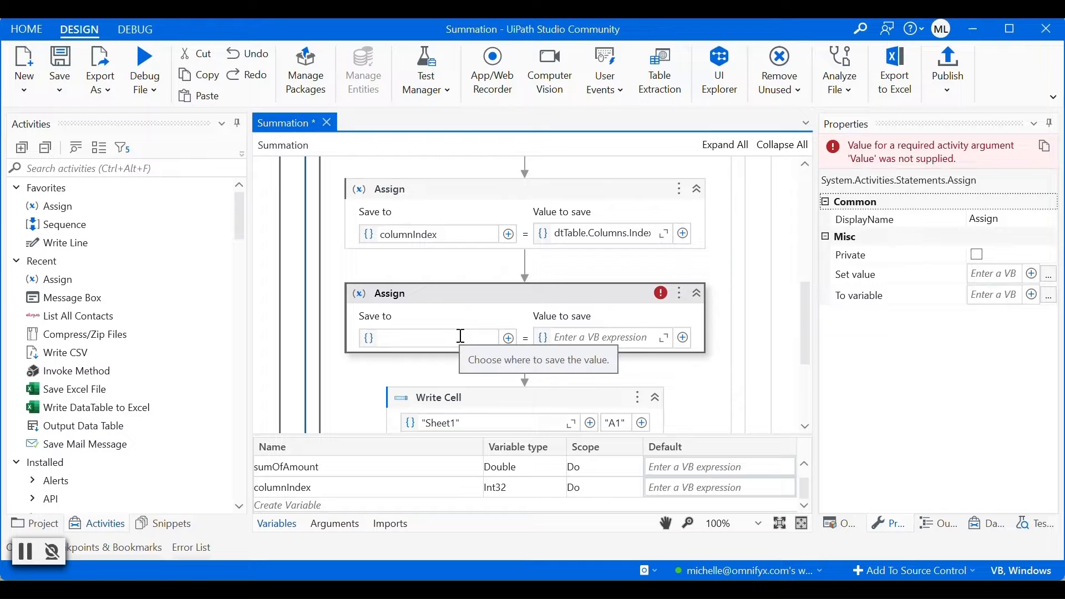
{"action": "type", "text": "coul"}
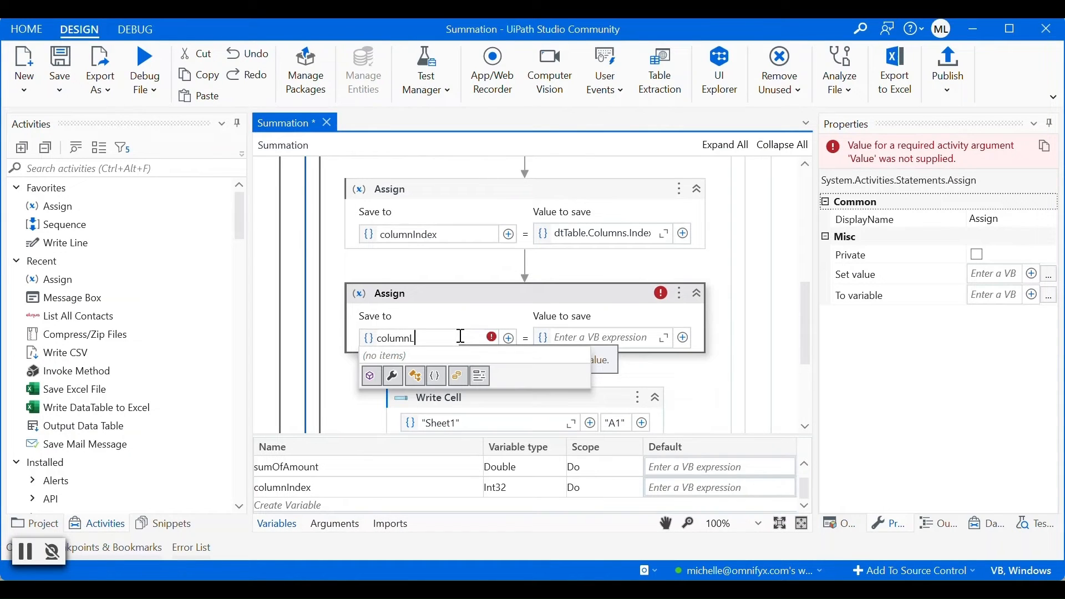
{"action": "type", "text": "et"}
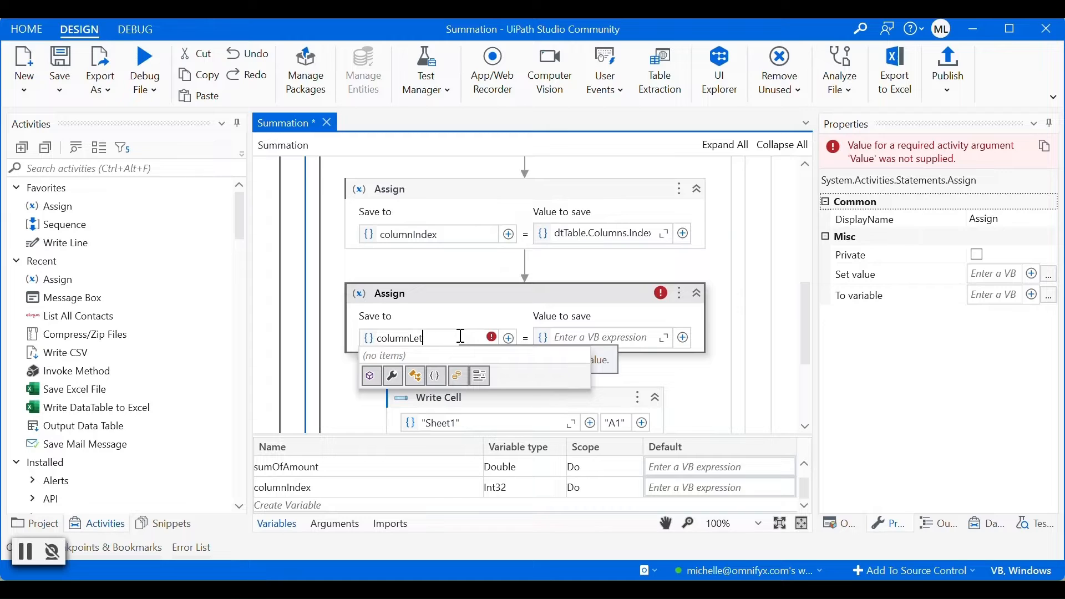
{"action": "type", "text": "ter"}
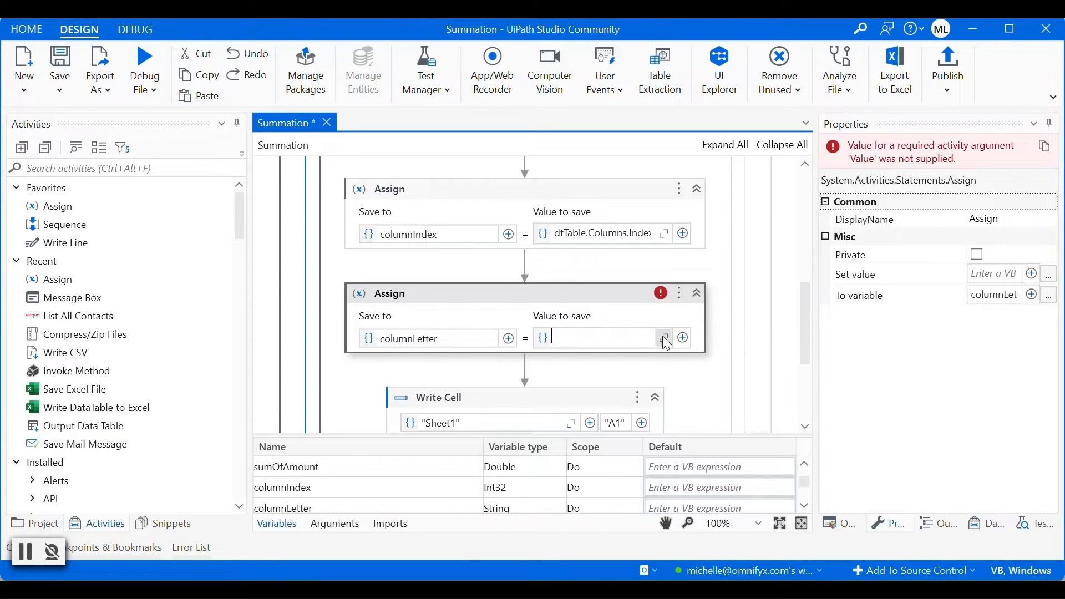
{"action": "left_click", "coordinate": [664, 337]}
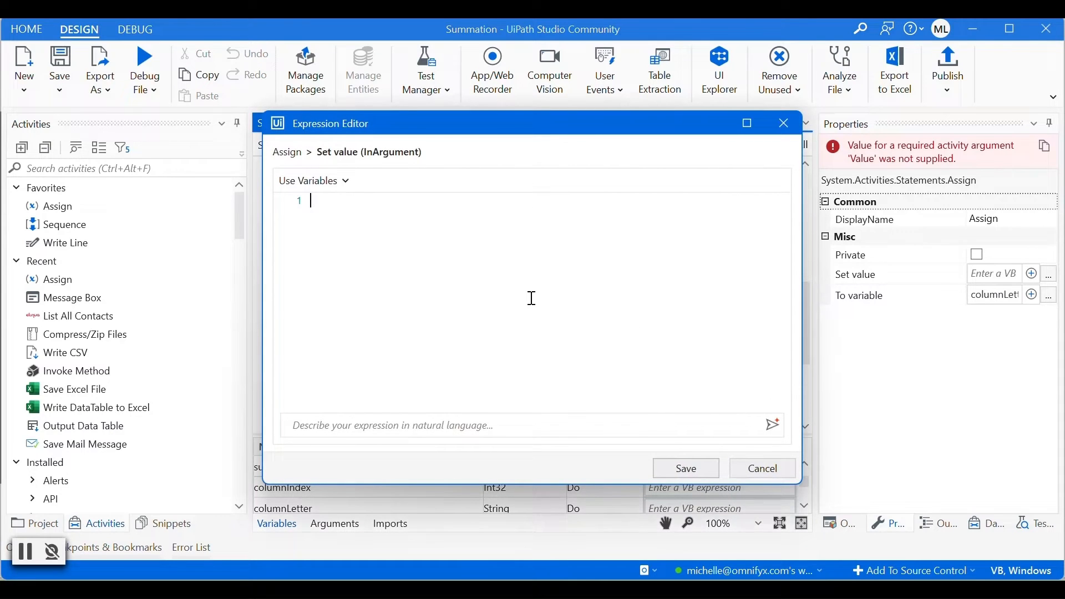
Step: Enter Uipath.Excel.Helpers.ExcelUtilities.ConvertColumnIndexToColumnLetter as the columnLetter expression
{"action": "type", "text": "Uipath"}
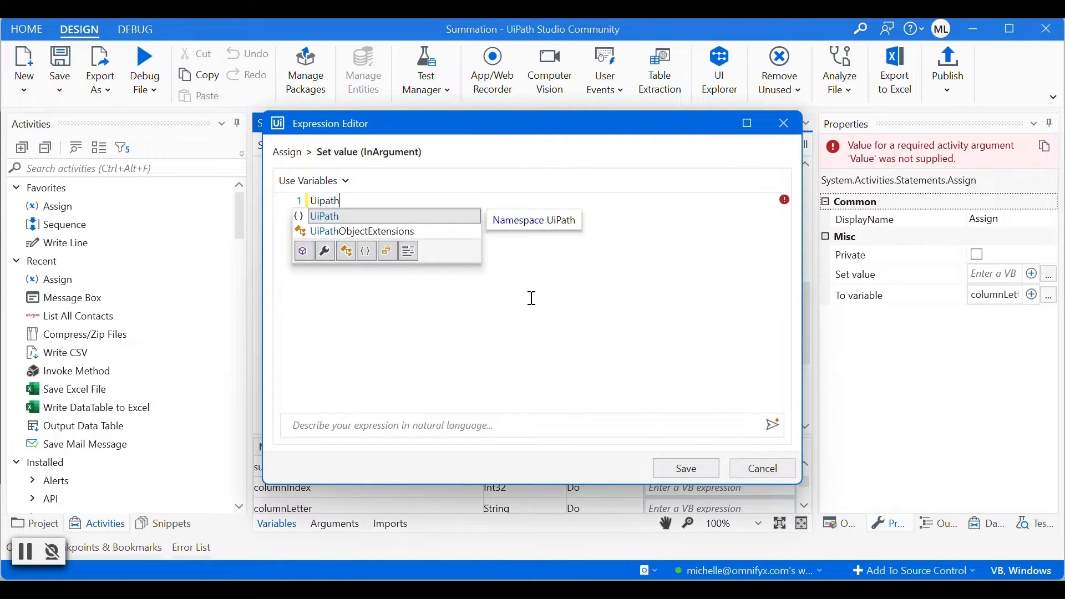
{"action": "type", "text": ".Excel"}
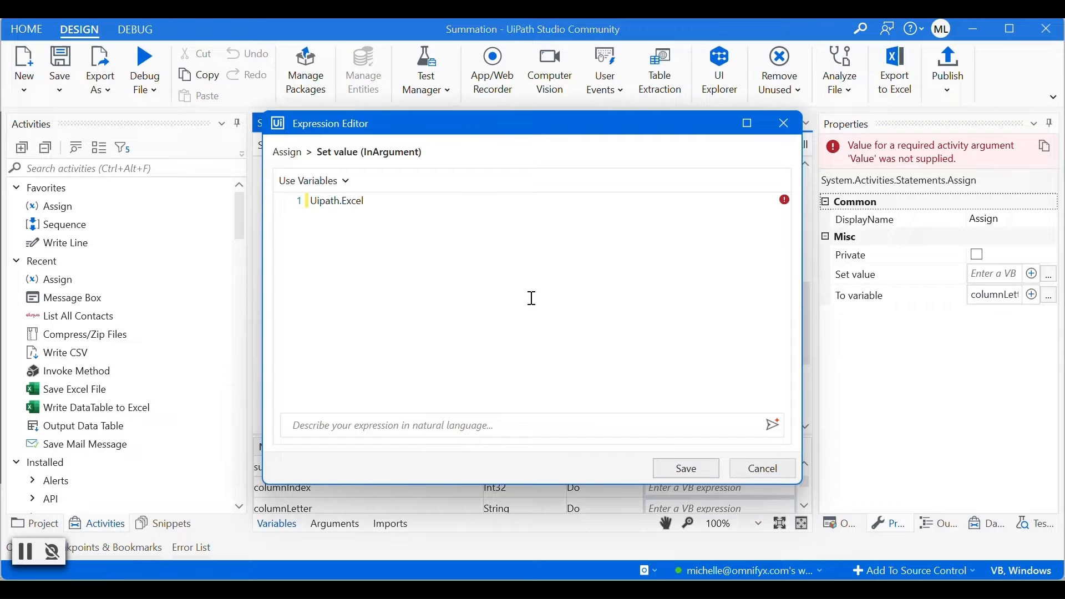
{"action": "type", "text": ".Helpers"}
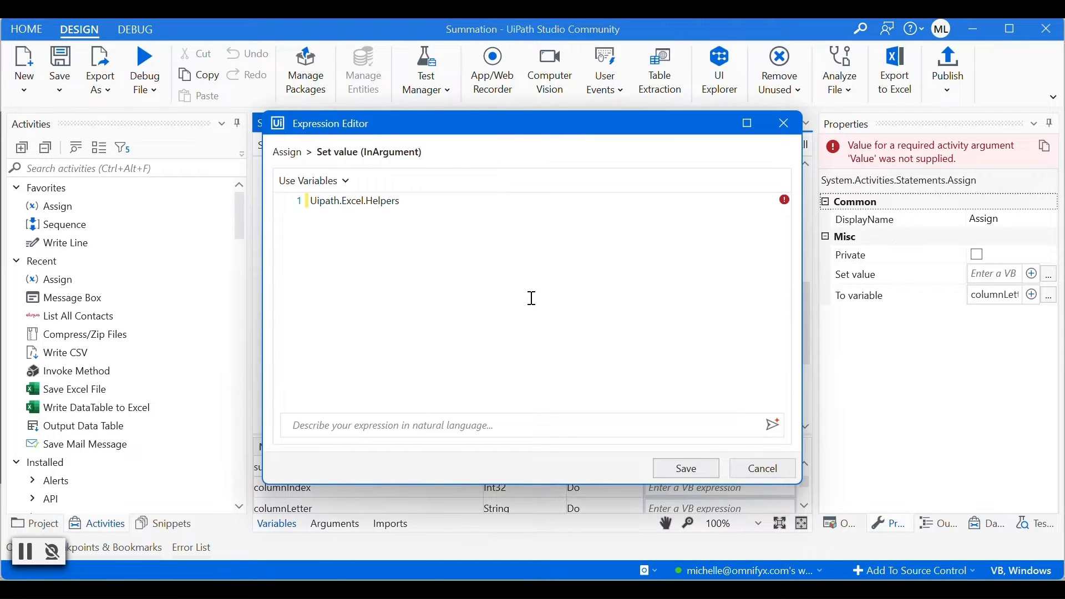
{"action": "type", "text": "."}
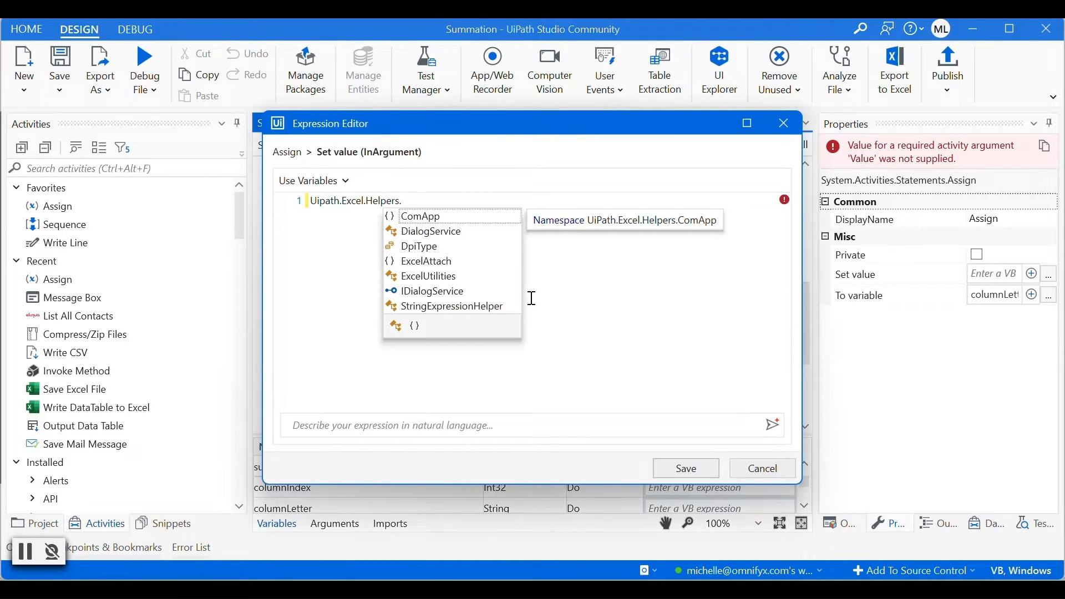
{"action": "type", "text": "ExcelUtilities."}
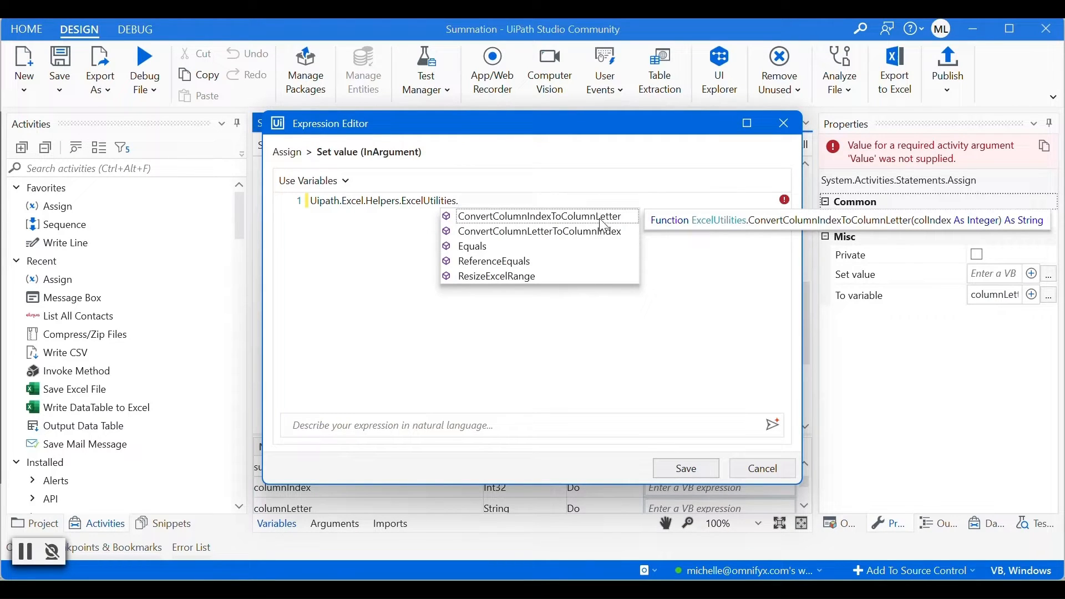
{"action": "left_click", "coordinate": [539, 216]}
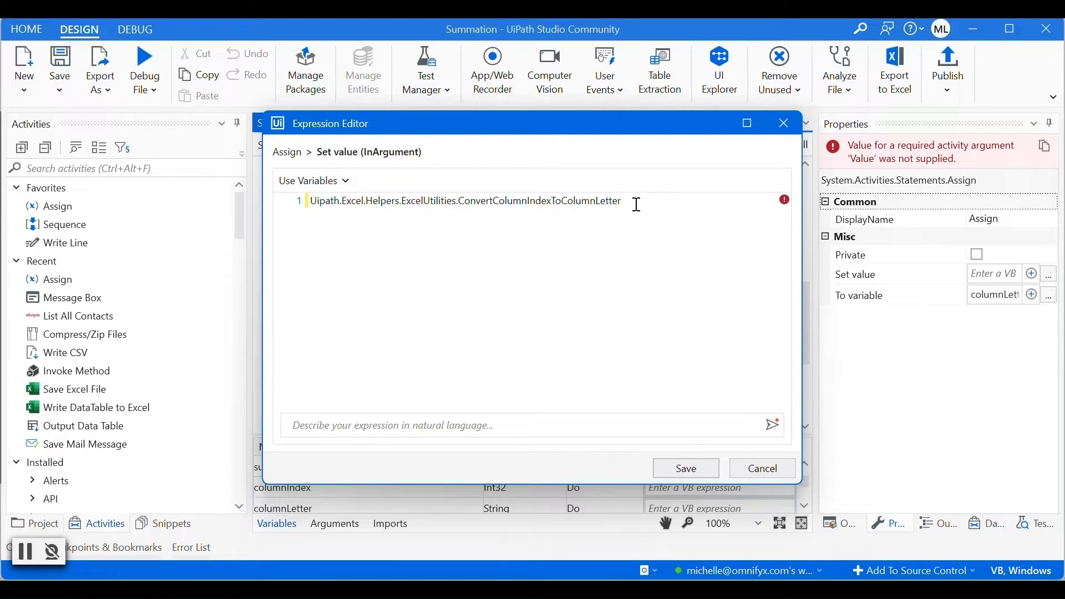
Step: Pass columnIndex + 1 to the conversion function and save the columnLetter expression
{"action": "type", "text": "("}
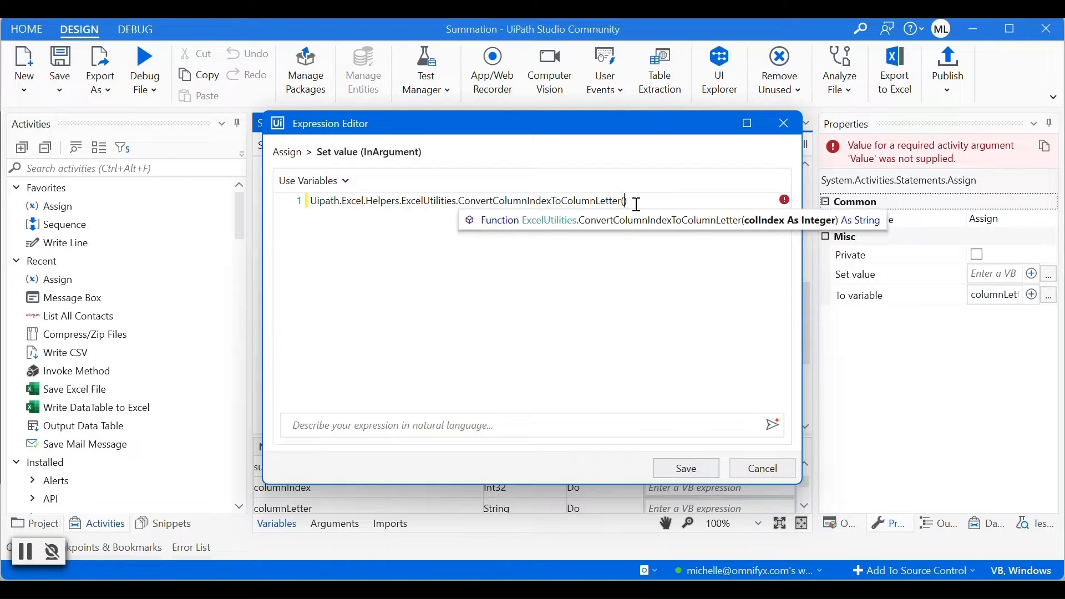
{"action": "type", "text": "columnIndex +"}
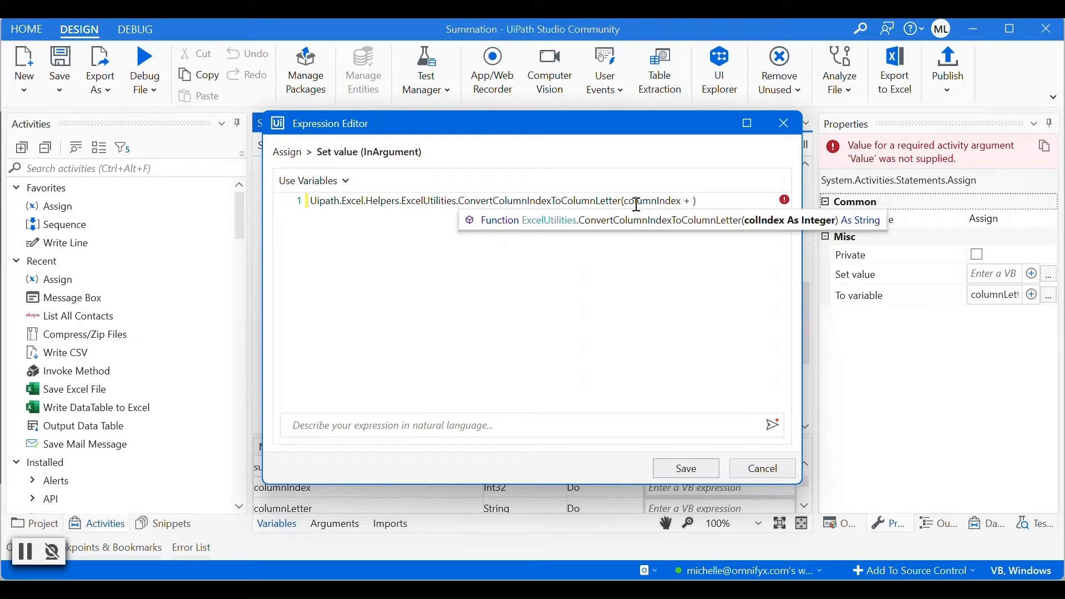
{"action": "type", "text": "1"}
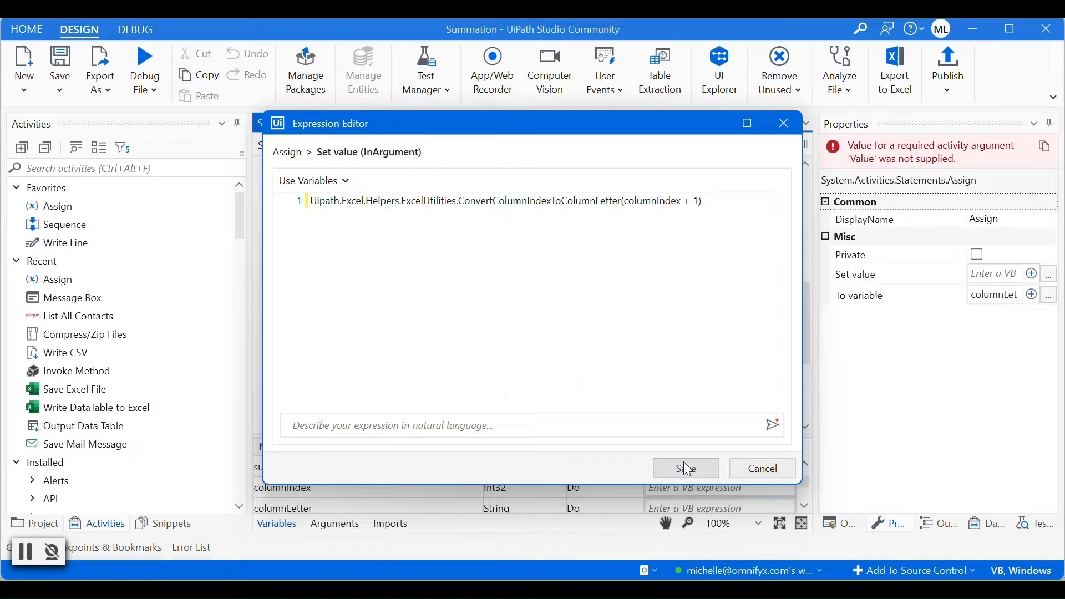
{"action": "left_click", "coordinate": [686, 468]}
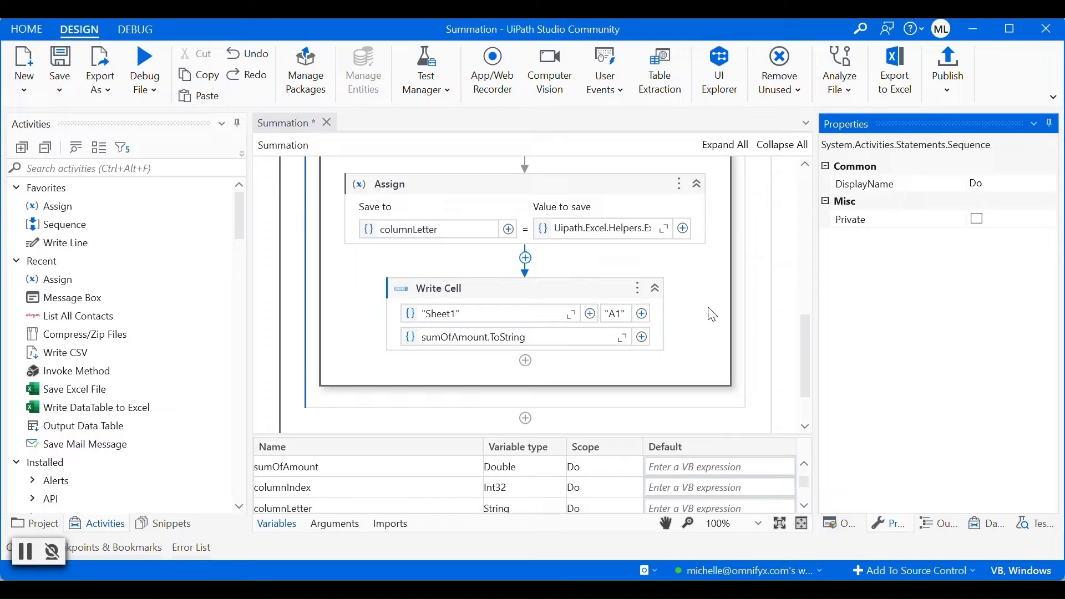
{"action": "mouse_move", "coordinate": [524, 256]}
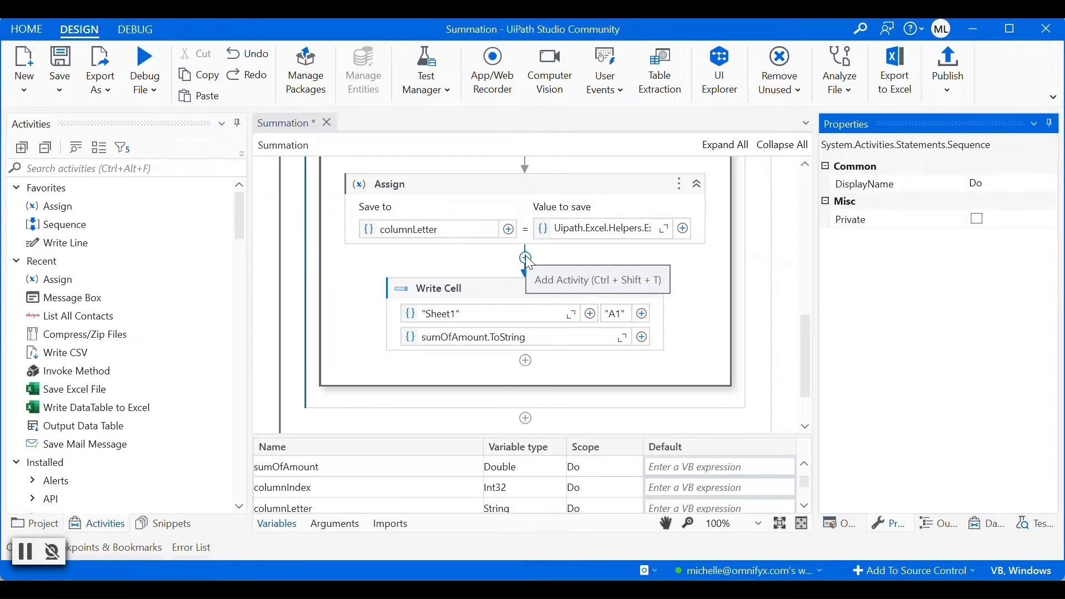
Step: Add a Message Box after the columnLetter Assign displaying columnLetter
{"action": "left_click", "coordinate": [525, 257]}
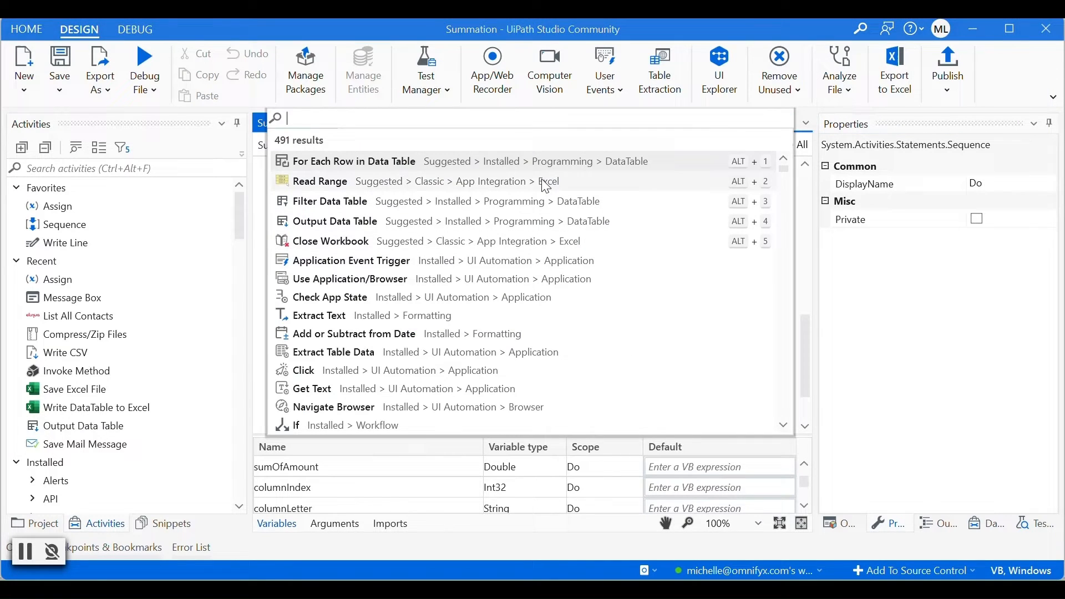
{"action": "type", "text": "m"}
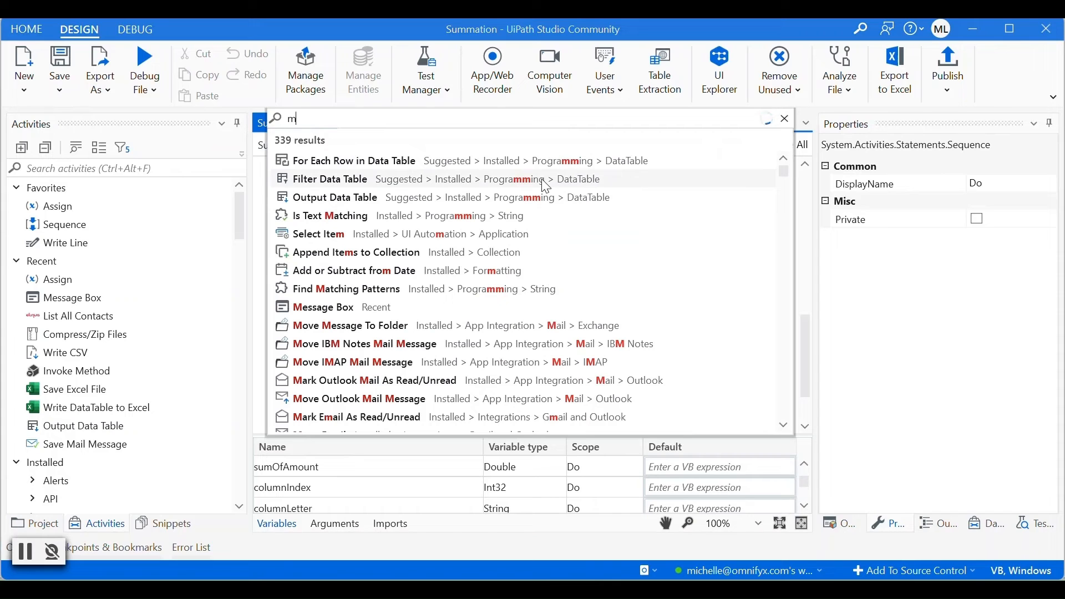
{"action": "type", "text": "essa"}
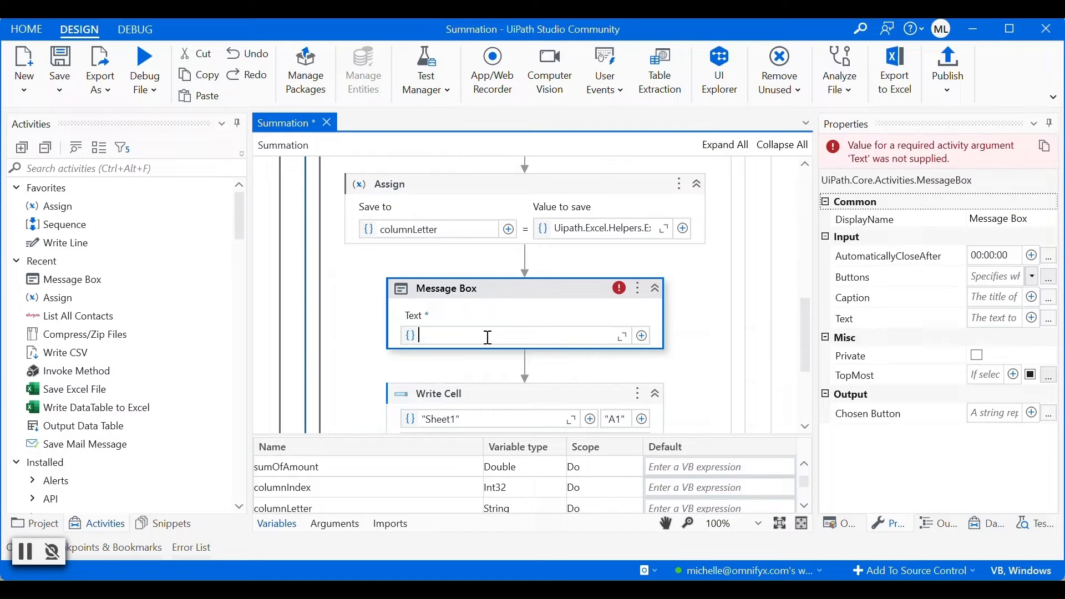
{"action": "type", "text": "col"}
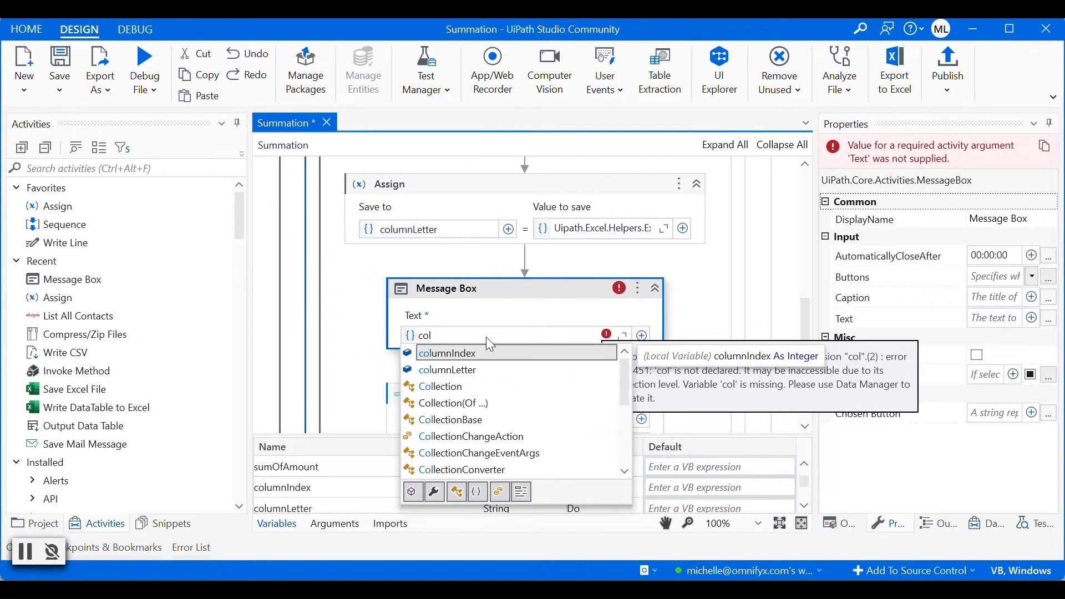
{"action": "left_click", "coordinate": [447, 370]}
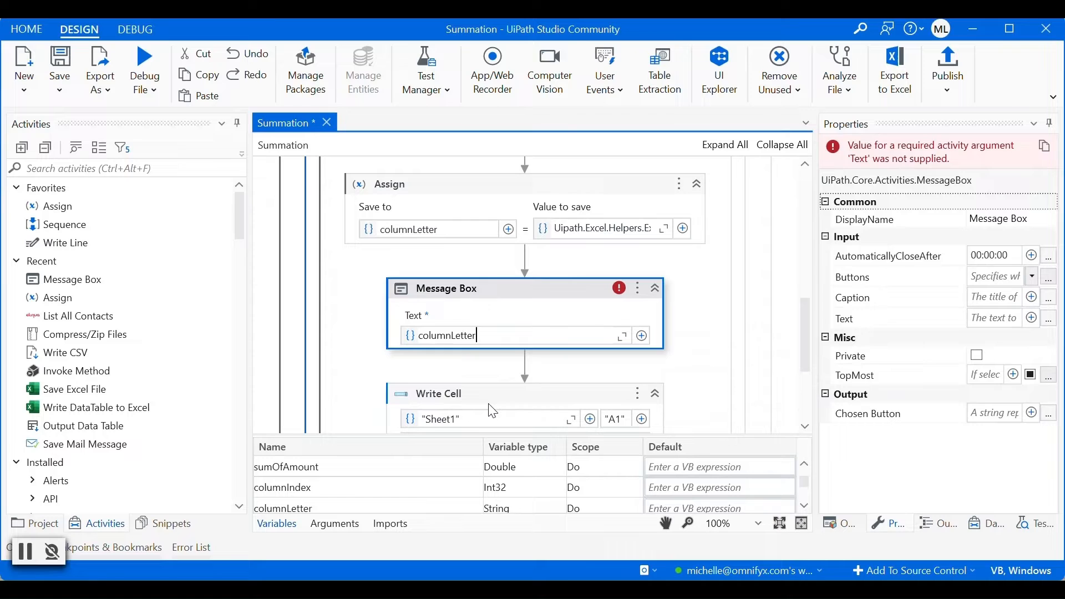
{"action": "right_click", "coordinate": [438, 393]}
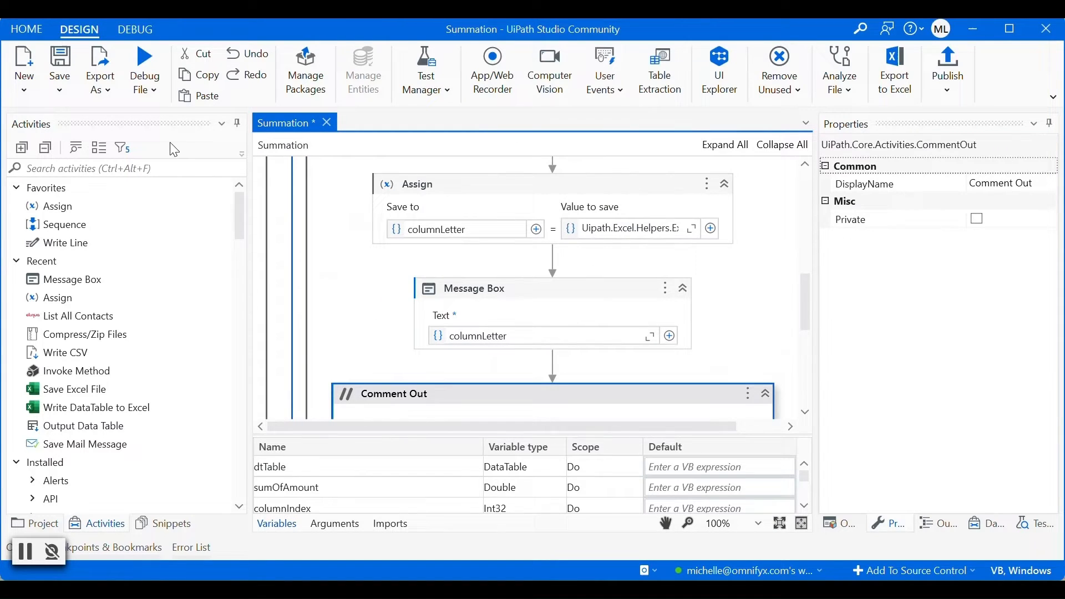
Step: Comment out Write Cell and run the workflow, showing a message box reading D
{"action": "left_click", "coordinate": [144, 67]}
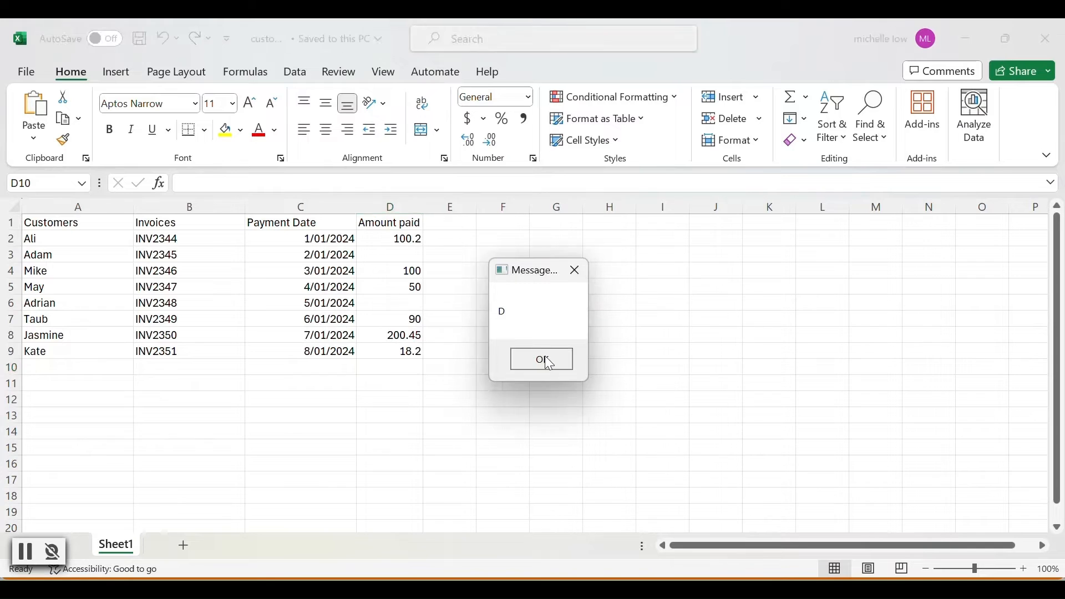
Step: Dismiss the D message and return to the commented-out Write Cell block in the designer
{"action": "left_click", "coordinate": [540, 358]}
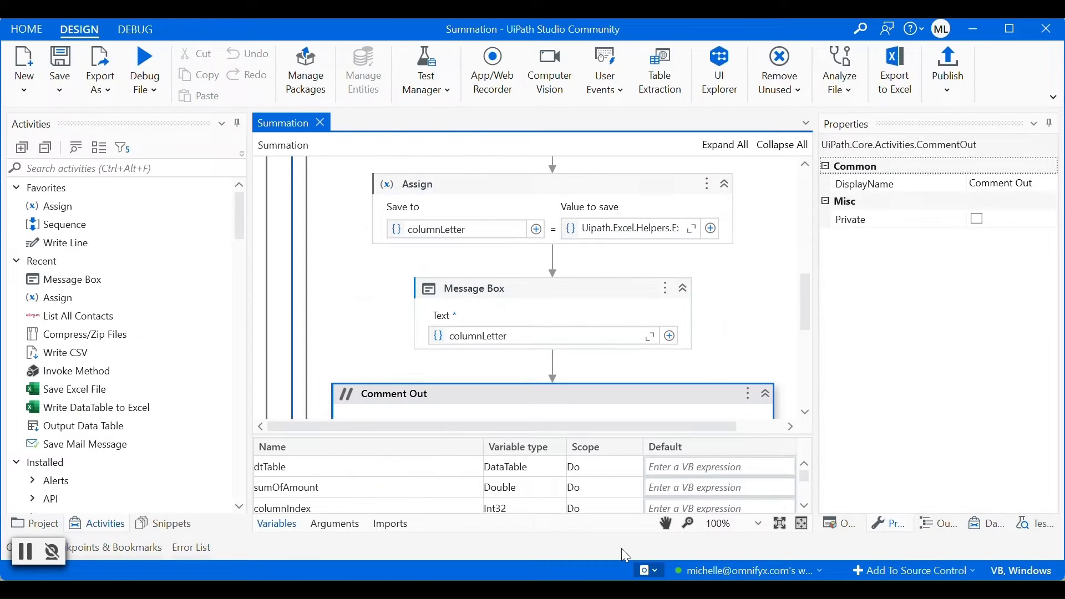
{"action": "scroll", "scroll_direction": "down", "scroll_amount": 3}
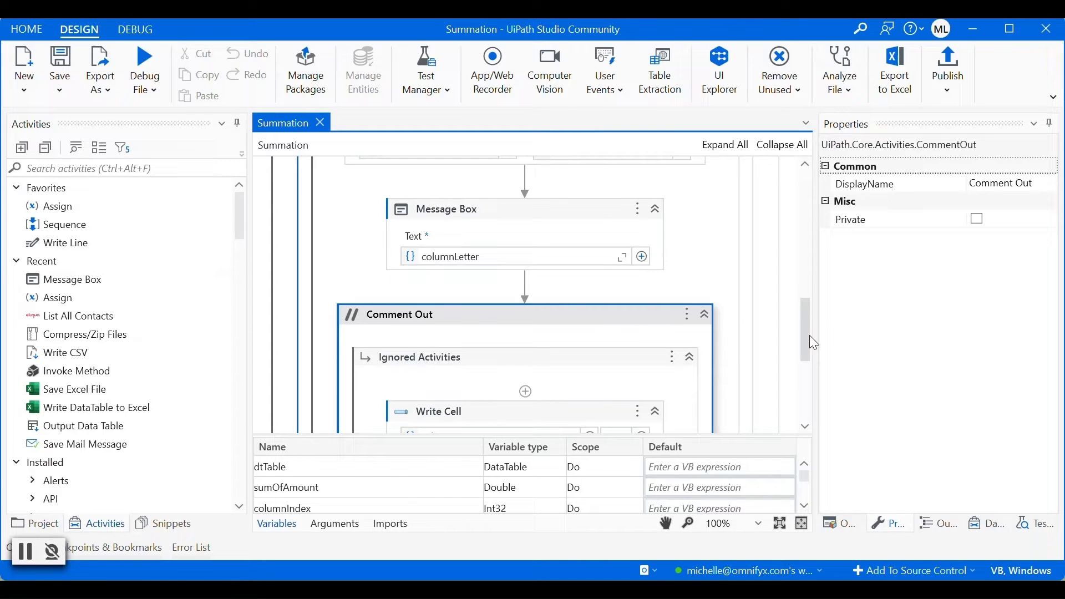
{"action": "scroll", "scroll_direction": "down", "scroll_amount": 3}
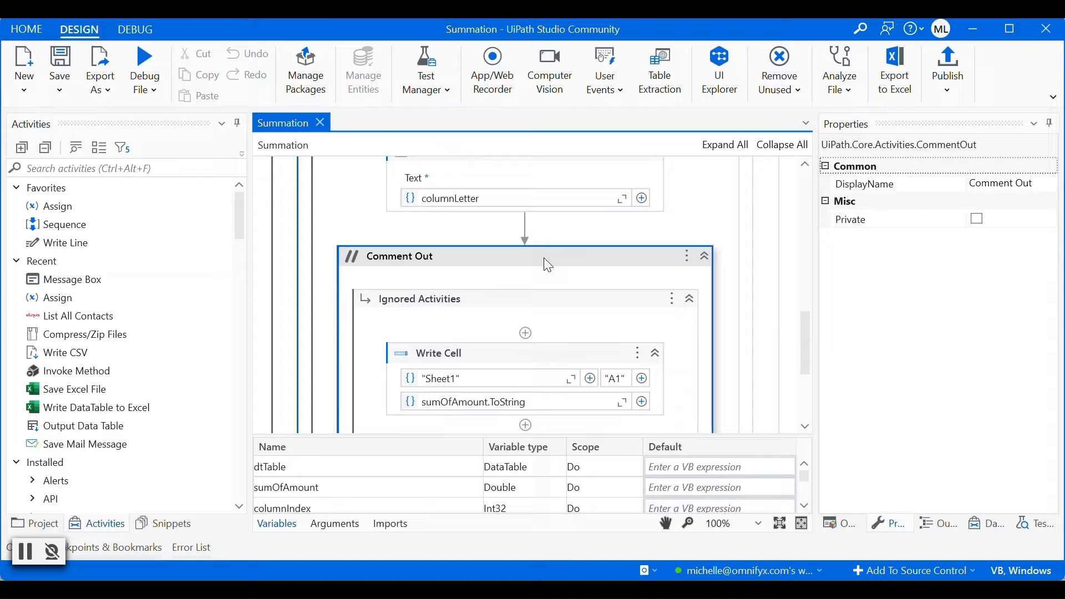
{"action": "right_click", "coordinate": [547, 265]}
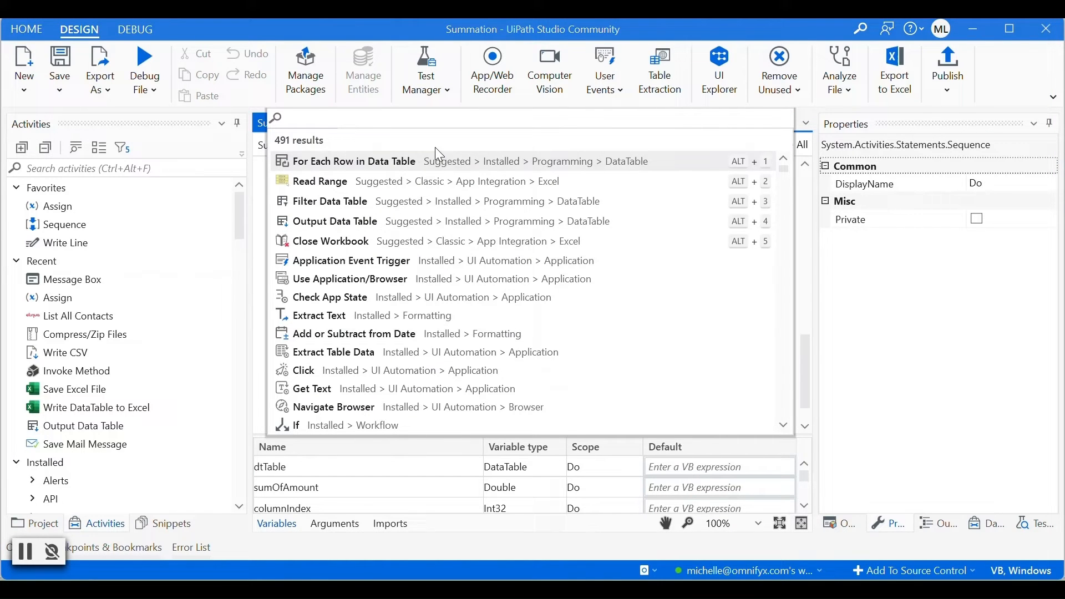
Step: Restore Write Cell and add an Assign after the Message Box saving to lastRow
{"action": "type", "text": "assign"}
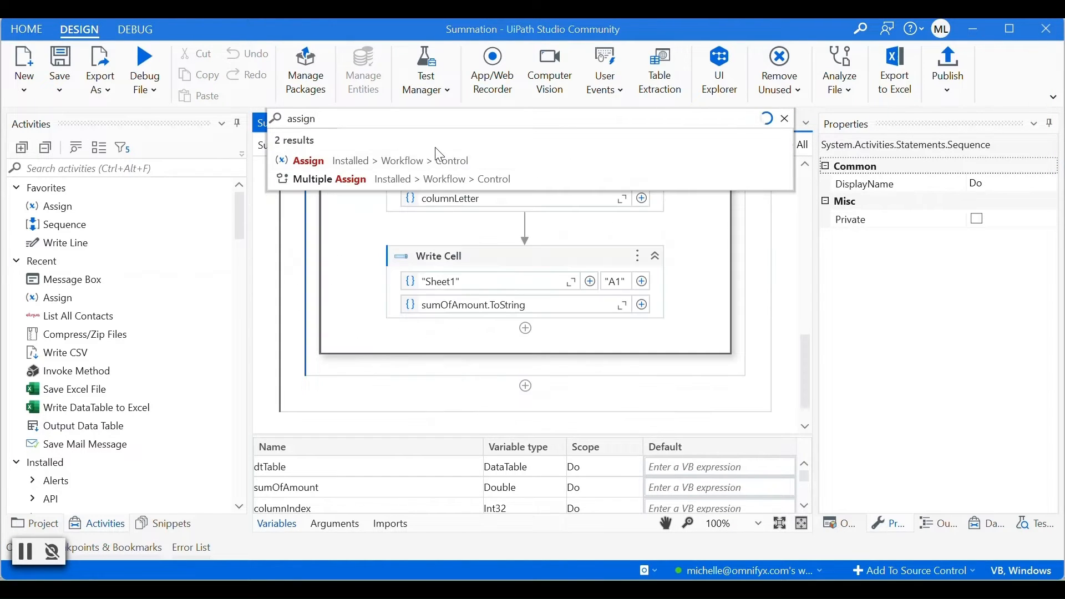
{"action": "left_click", "coordinate": [310, 161]}
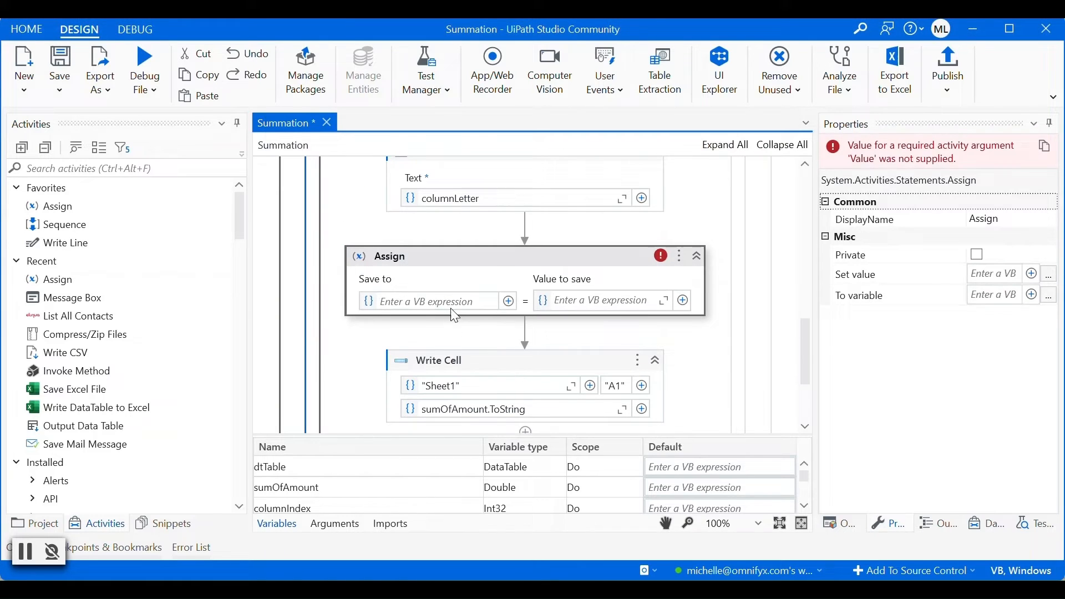
{"action": "type", "text": "lastRow"}
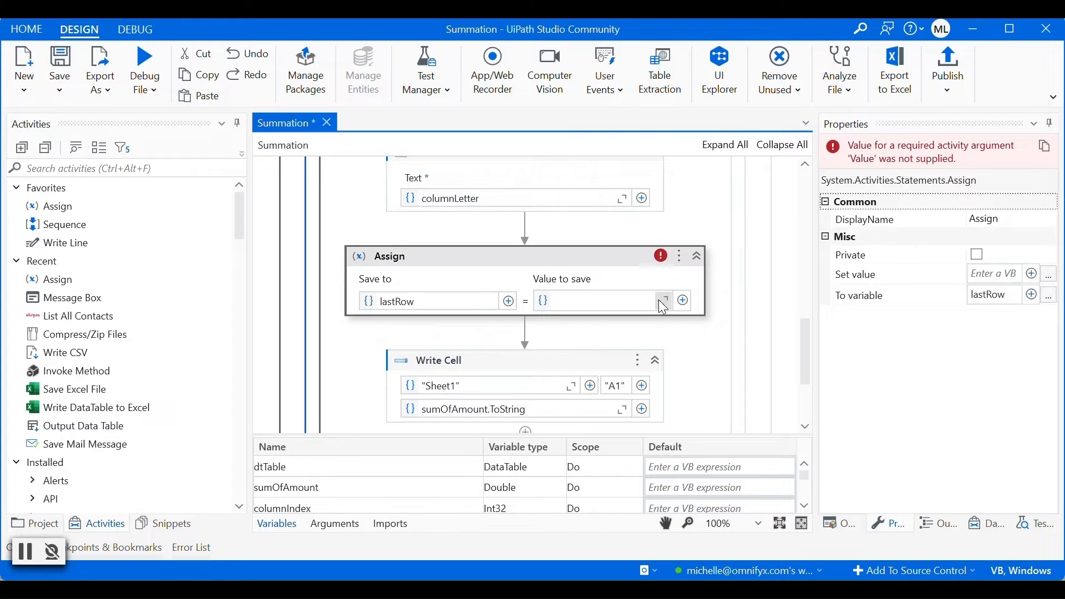
Step: Begin lastRow's value with dtTable.RowCount + in the expression editor
{"action": "left_click", "coordinate": [662, 301]}
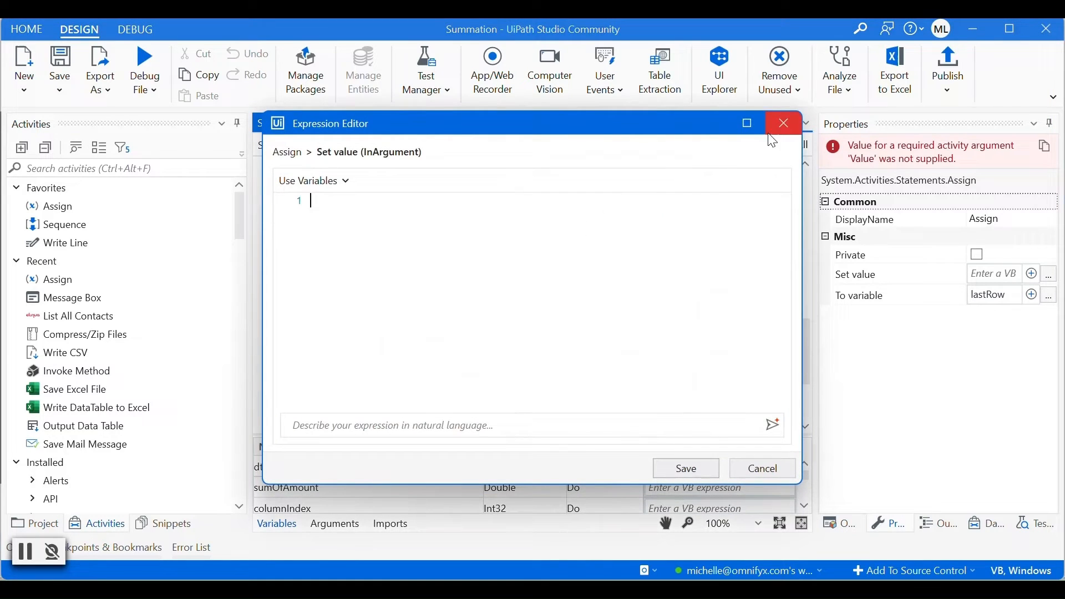
{"action": "mouse_move", "coordinate": [665, 171]}
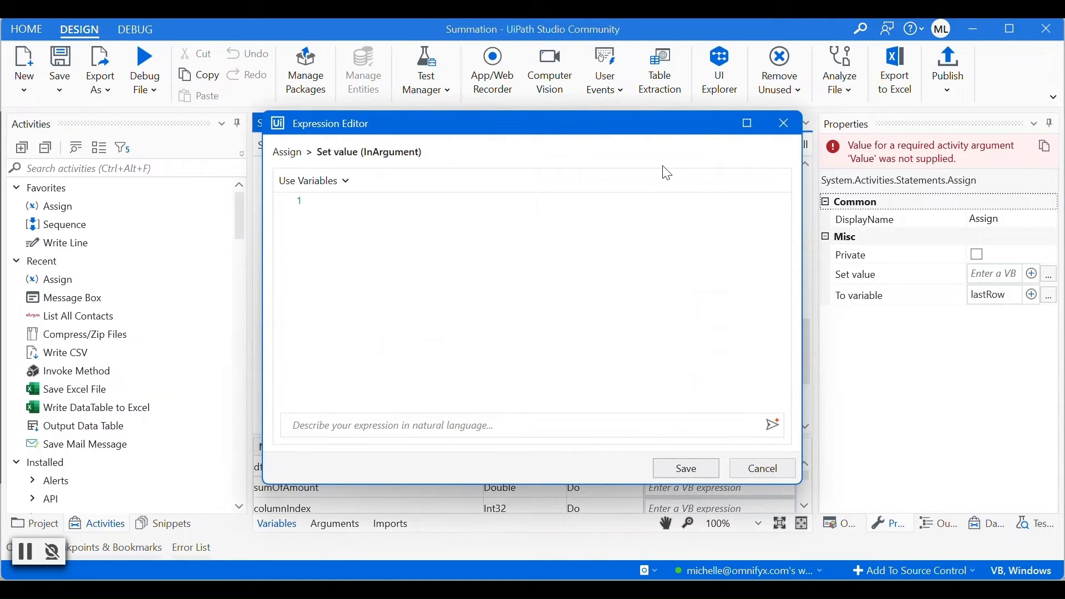
{"action": "mouse_move", "coordinate": [783, 123]}
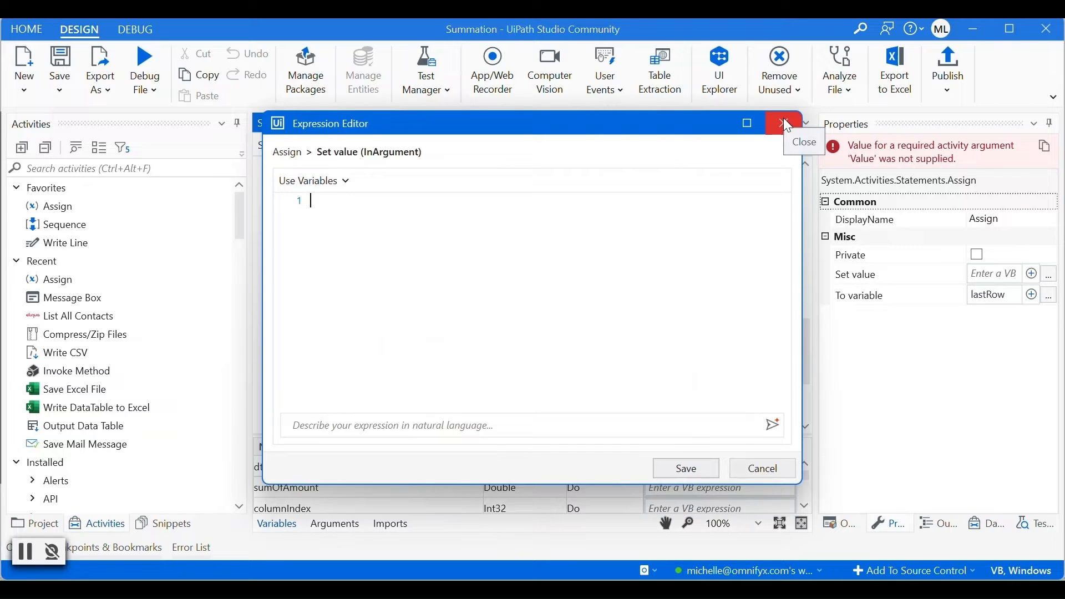
{"action": "type", "text": "dtTable"}
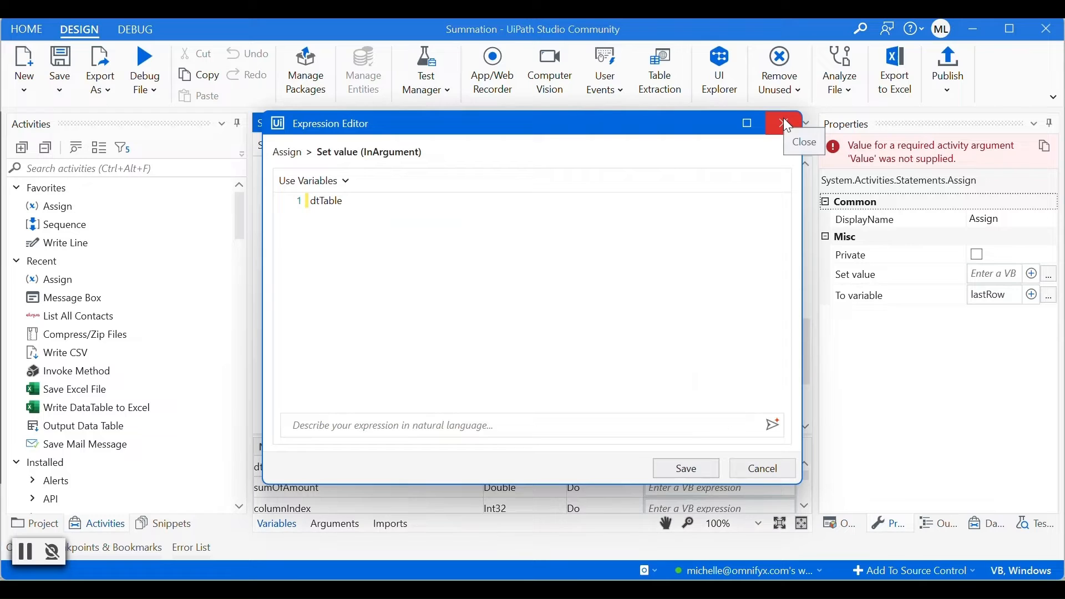
{"action": "type", "text": "."}
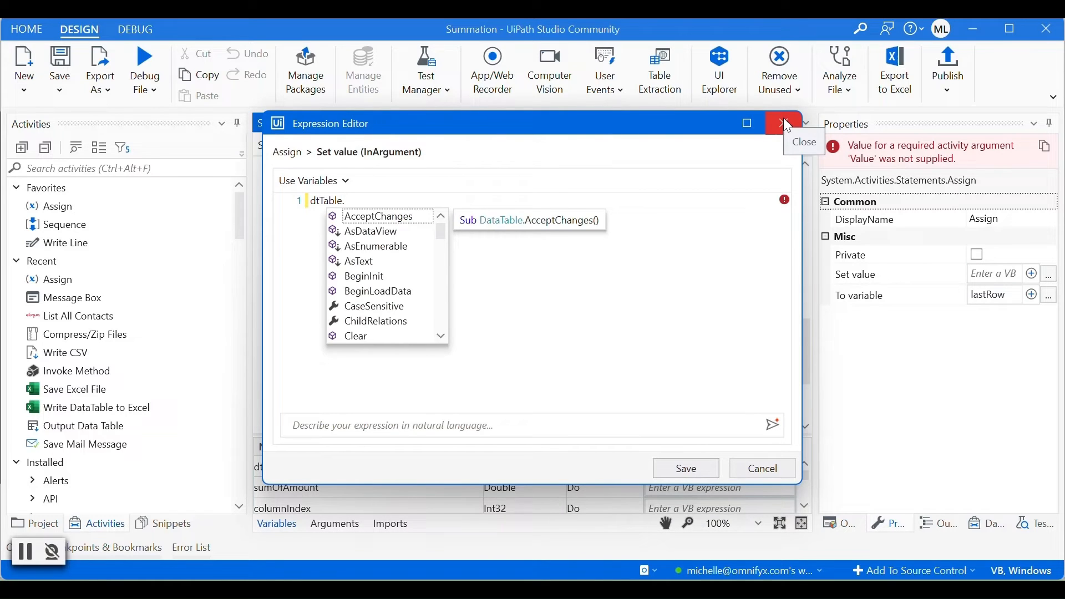
{"action": "type", "text": "RowCount +"}
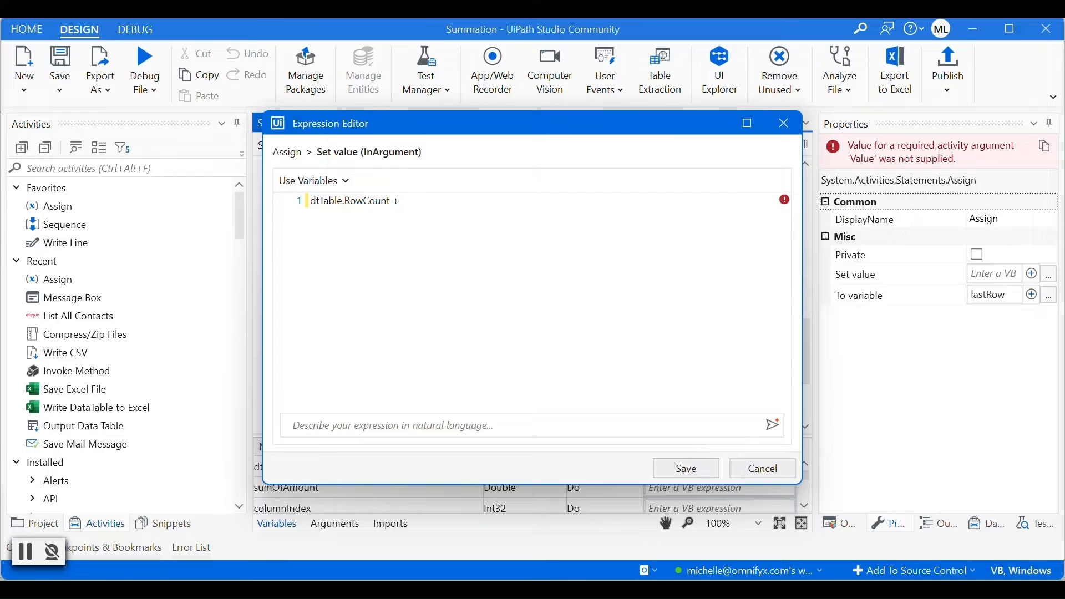
{"action": "mouse_move", "coordinate": [673, 414]}
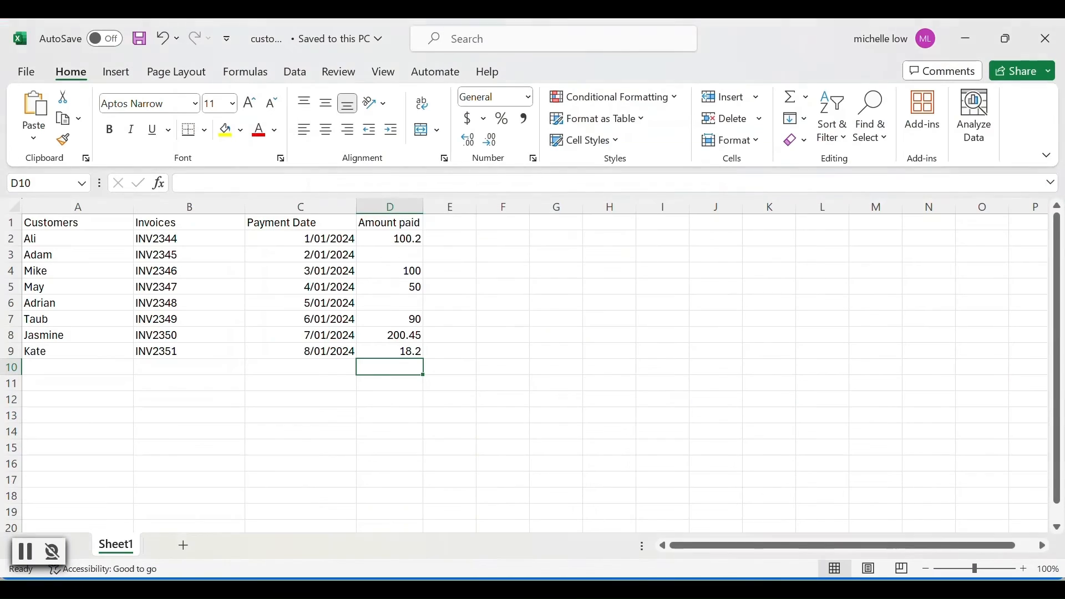
{"action": "mouse_move", "coordinate": [363, 229]}
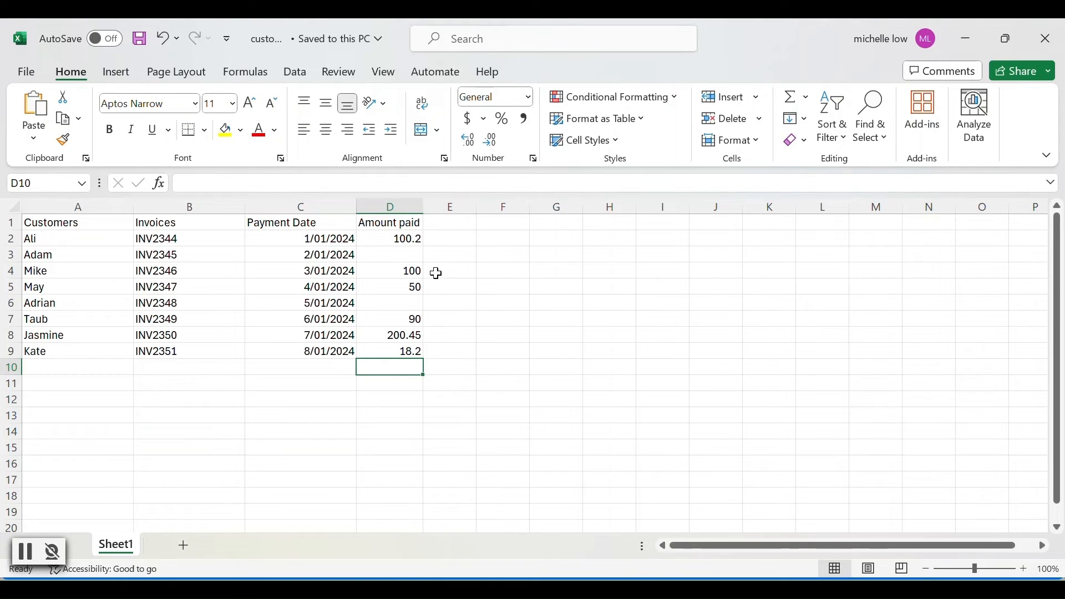
{"action": "mouse_move", "coordinate": [411, 365]}
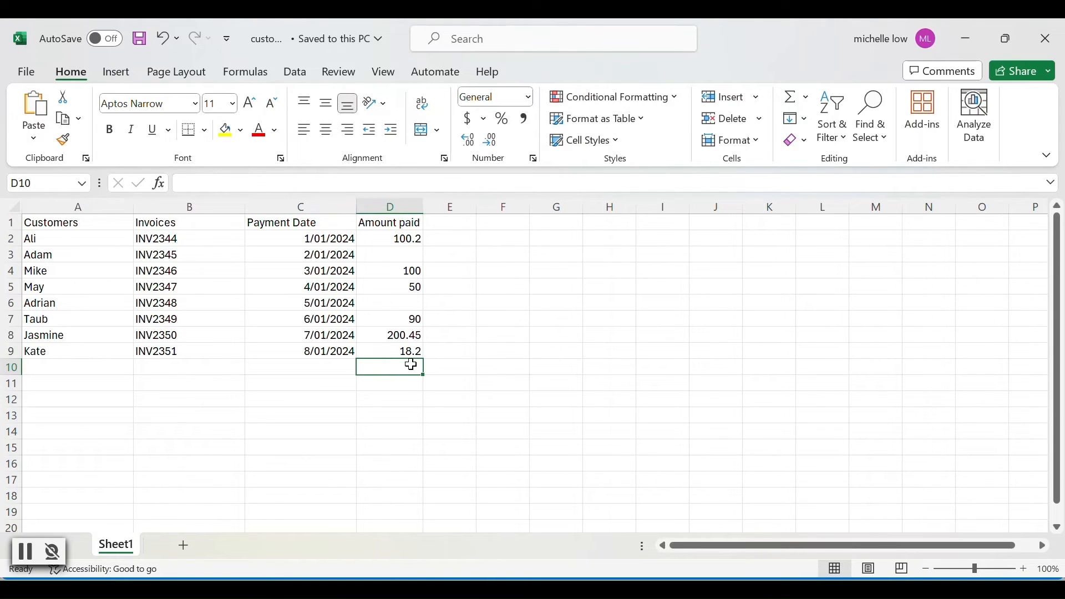
{"action": "mouse_move", "coordinate": [398, 371]}
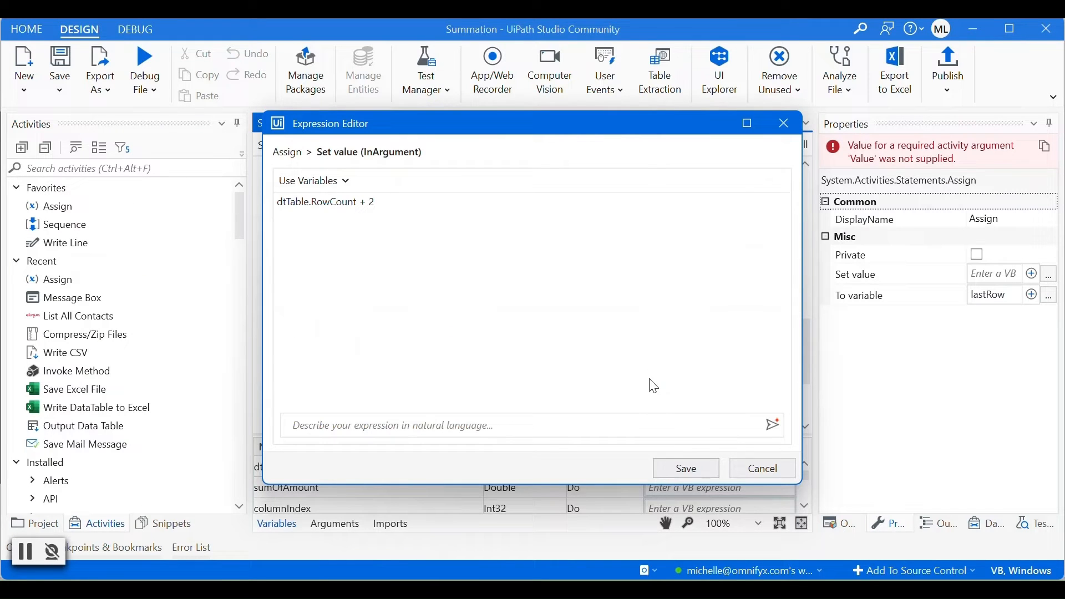
Step: Save lastRow as (dtTable.RowCount + 2).ToString, clearing the type-mismatch error
{"action": "left_click", "coordinate": [686, 472]}
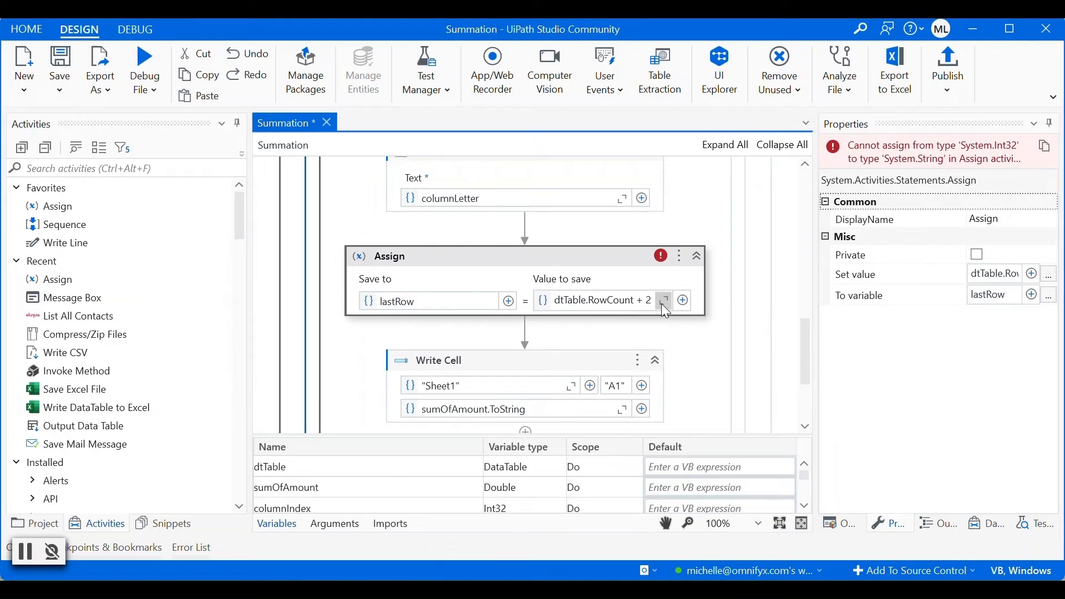
{"action": "left_click", "coordinate": [663, 300]}
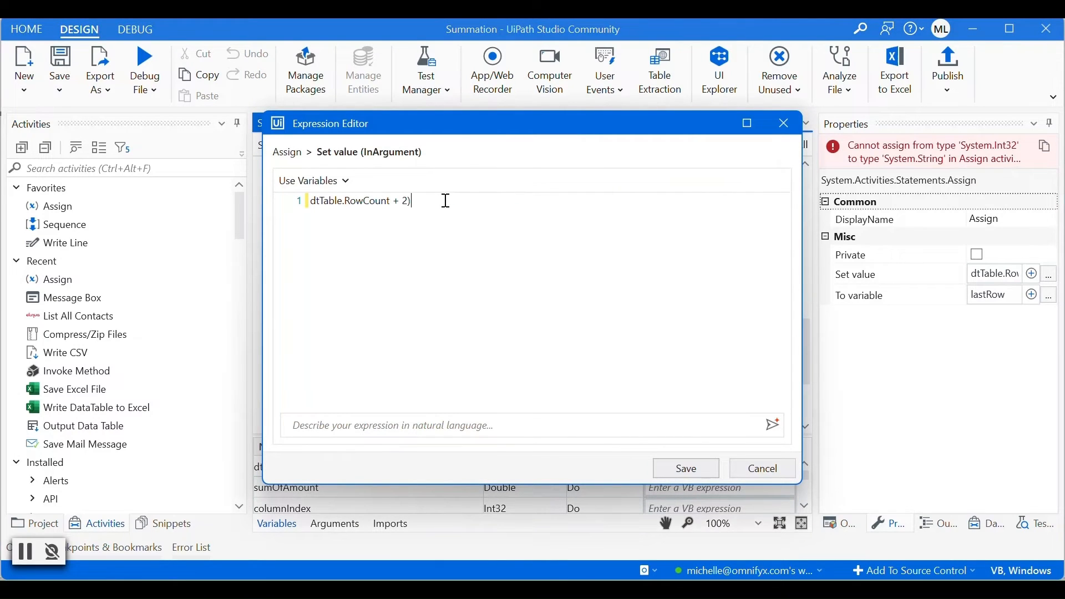
{"action": "mouse_move", "coordinate": [316, 201]}
{"action": "type", "text": "("}
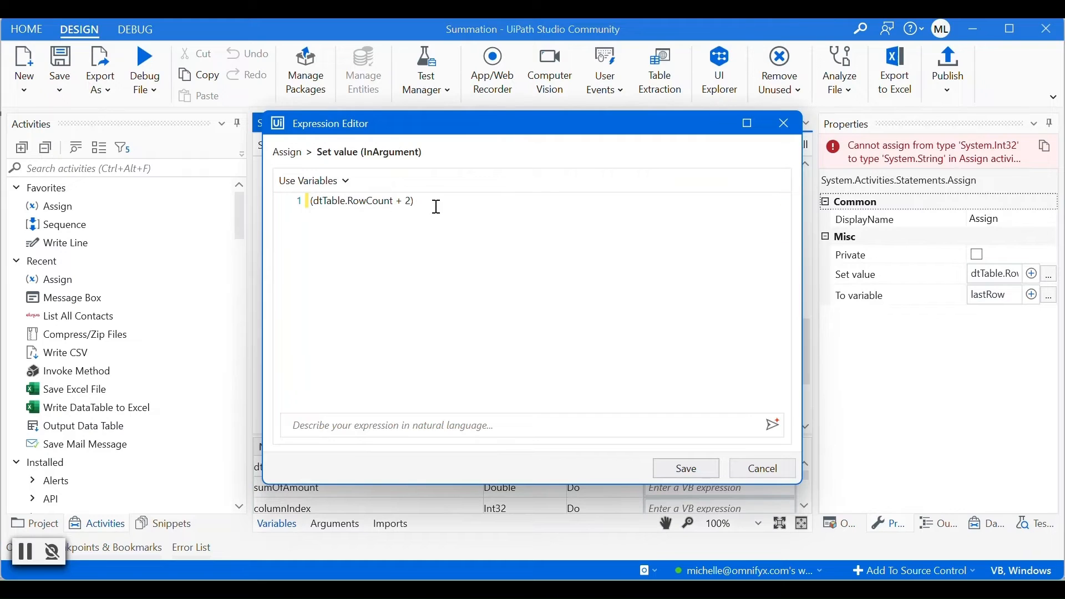
{"action": "type", "text": ".t"}
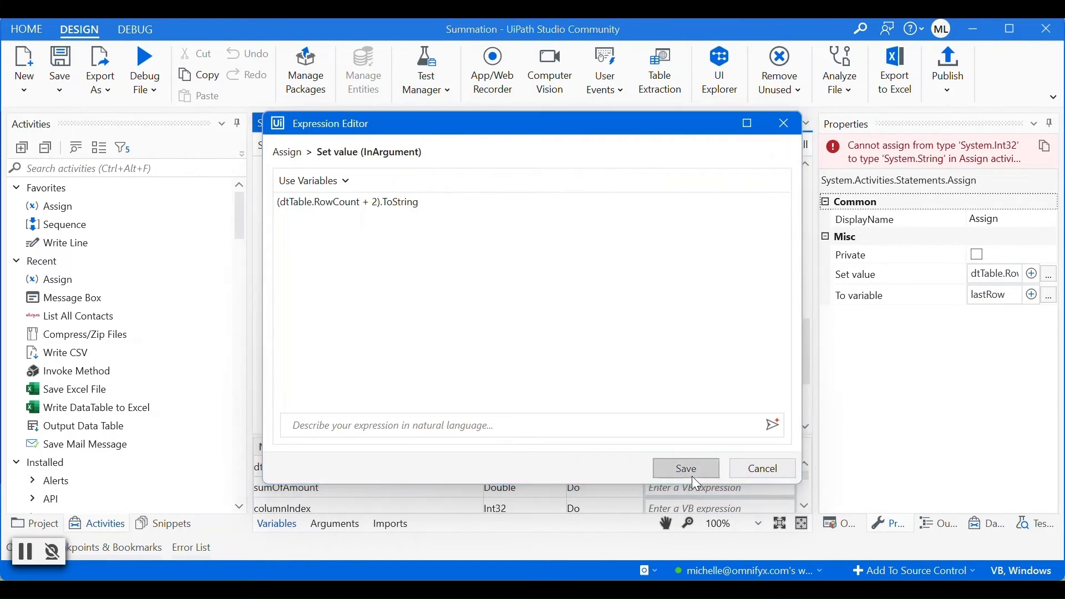
{"action": "left_click", "coordinate": [686, 473]}
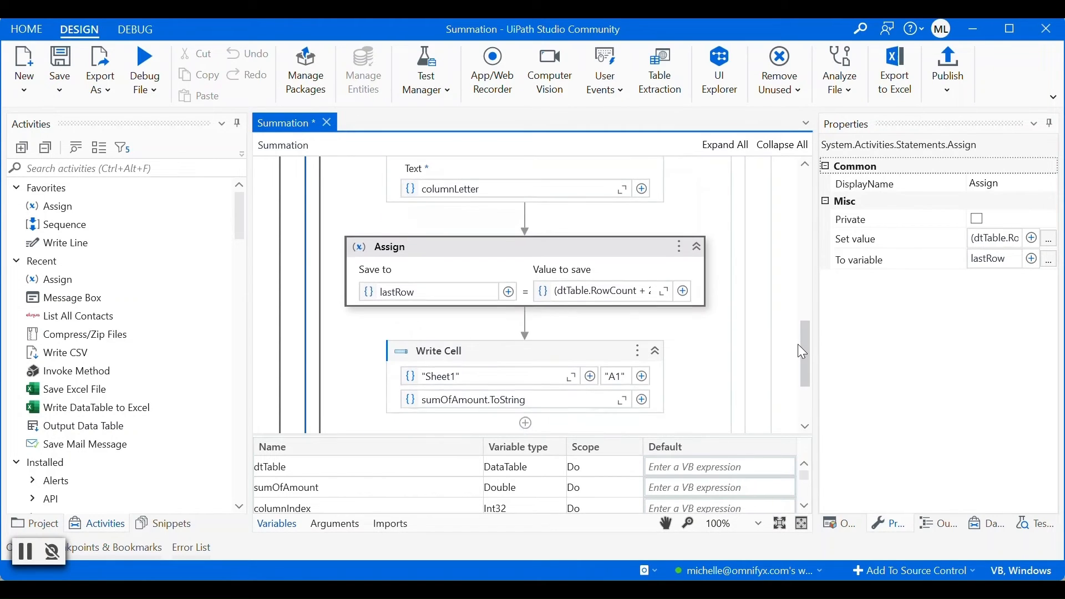
Step: Replace Write Cell's fixed "A1" address with the expression columnLetter & lastRow and confirm
{"action": "scroll", "scroll_direction": "down", "scroll_amount": 3}
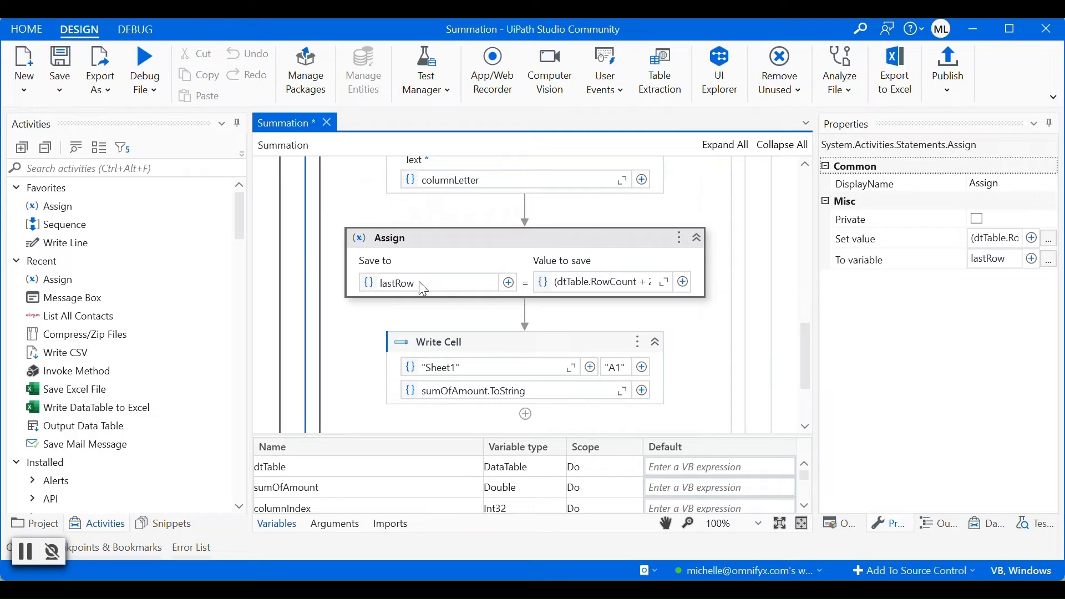
{"action": "mouse_move", "coordinate": [603, 374]}
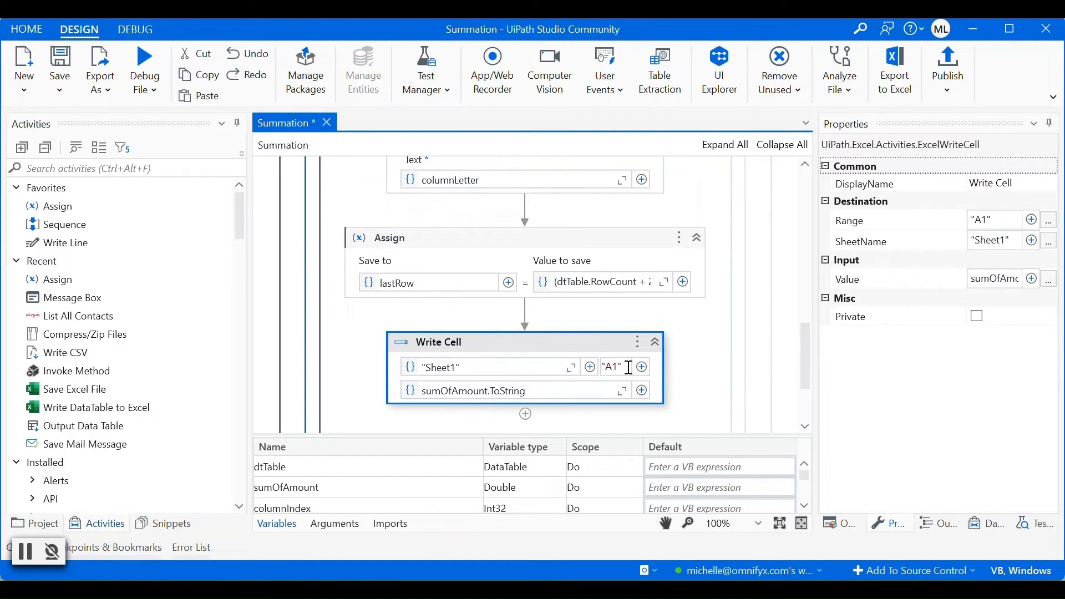
{"action": "mouse_move", "coordinate": [1052, 226]}
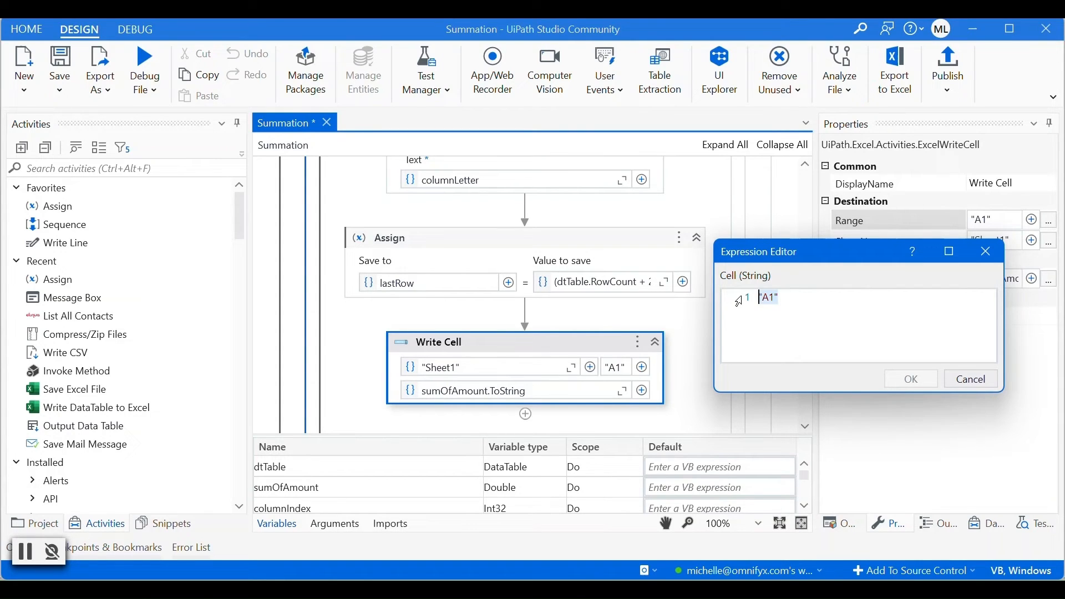
{"action": "type", "text": "columnLetter +"}
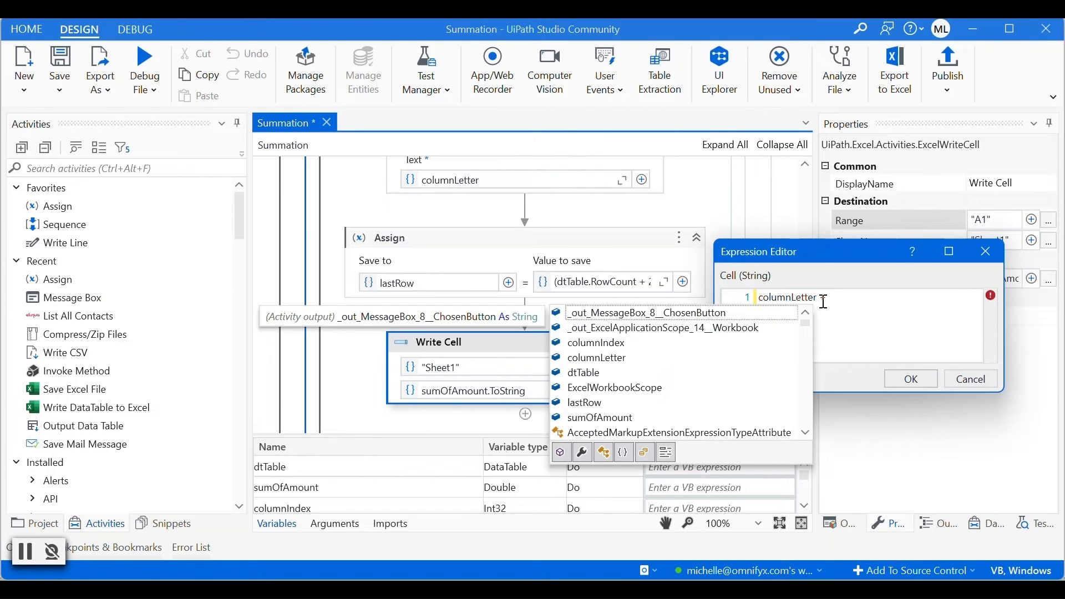
{"action": "type", "text": "lastRow"}
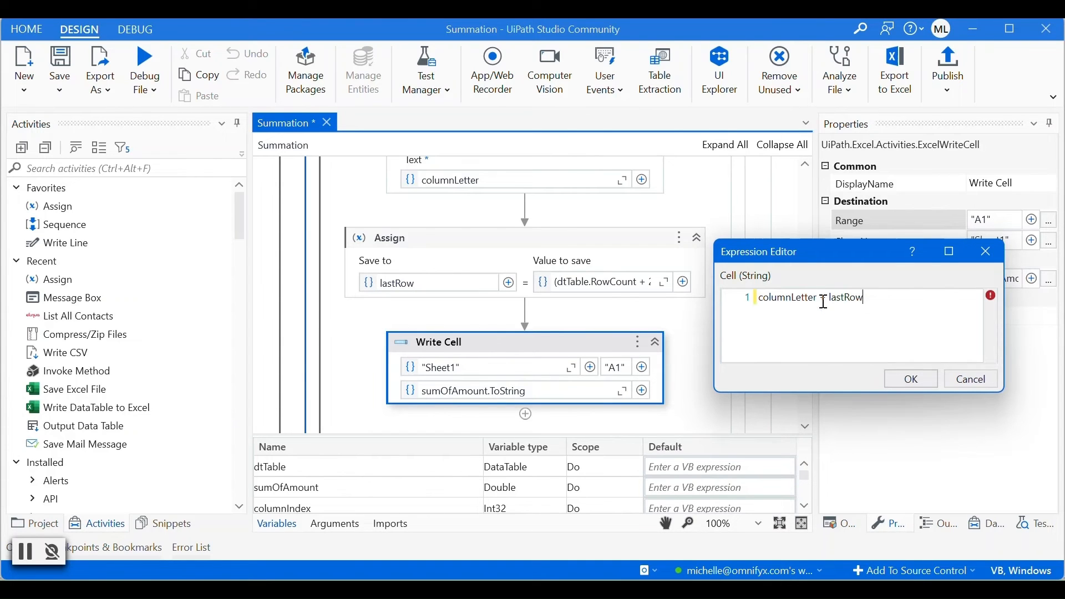
{"action": "left_click", "coordinate": [910, 379]}
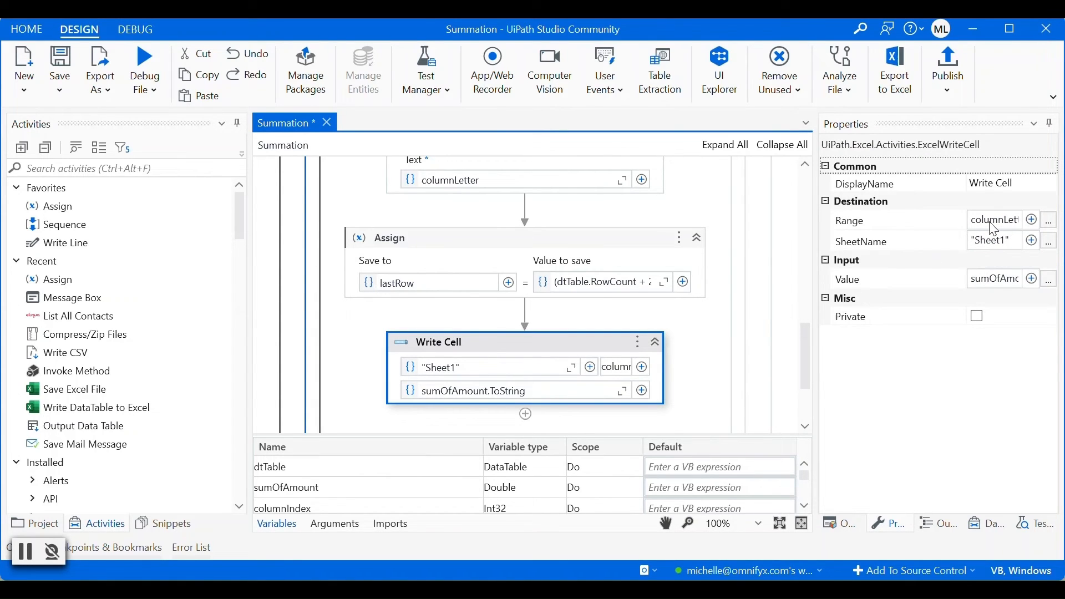
{"action": "mouse_move", "coordinate": [716, 372]}
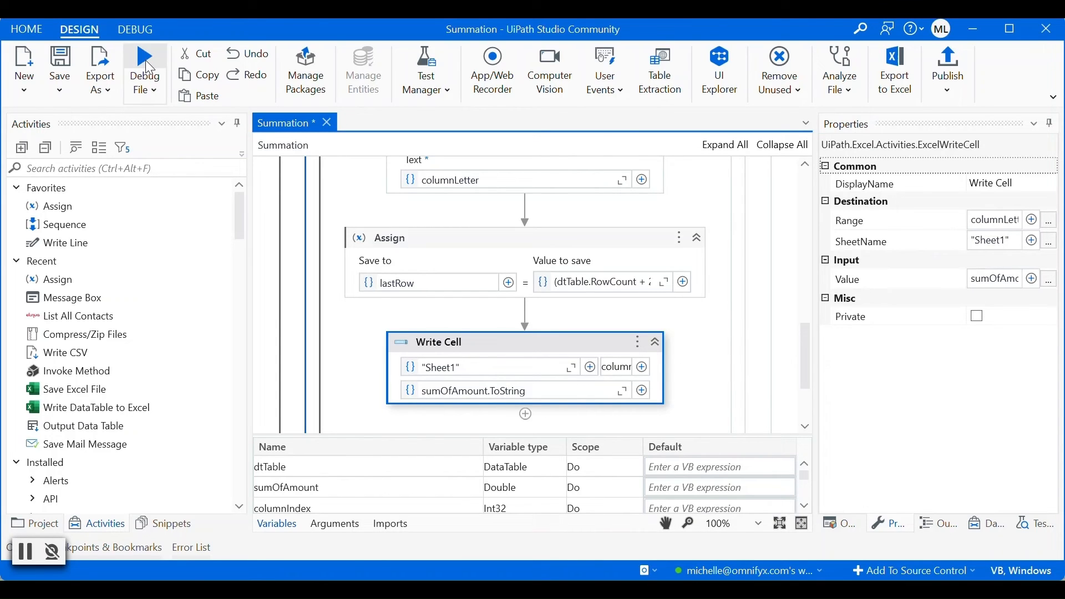
{"action": "mouse_move", "coordinate": [145, 65]}
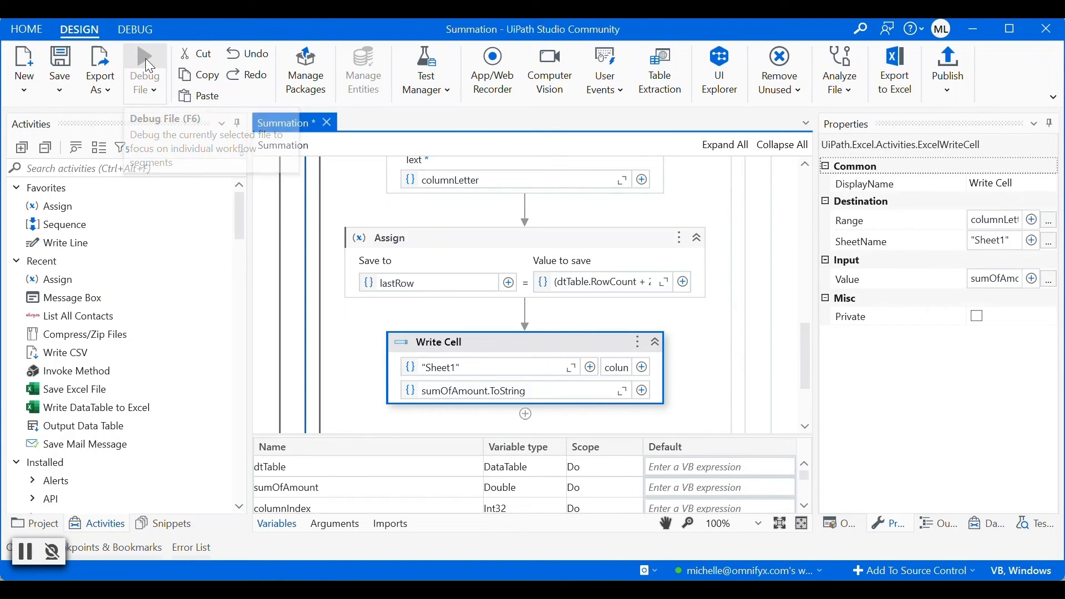
Step: Debug-run the workflow and dismiss the message box showing "D"
{"action": "left_click", "coordinate": [141, 64]}
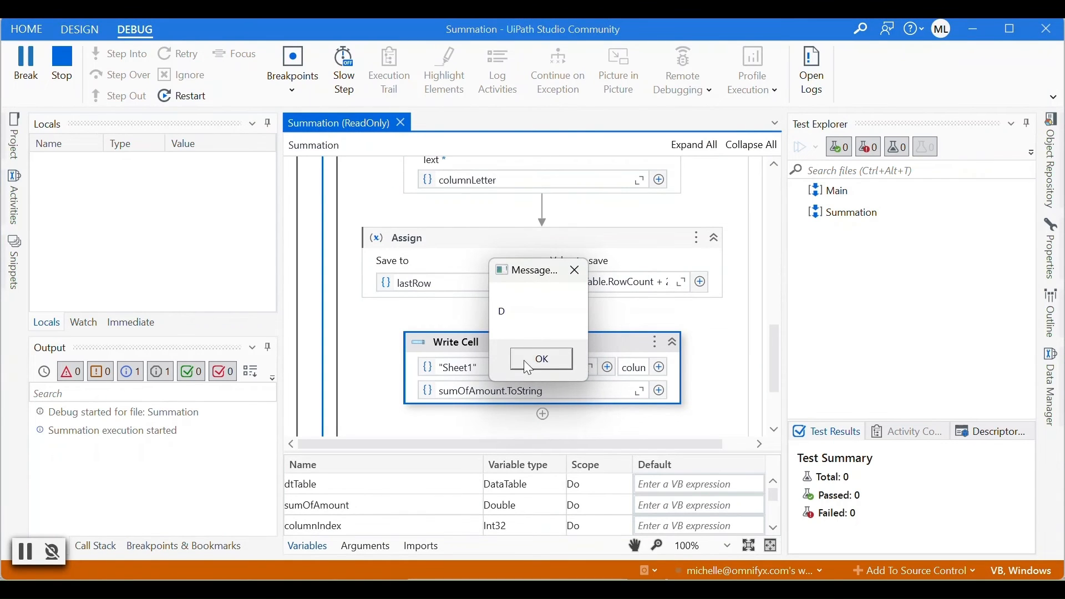
{"action": "left_click", "coordinate": [541, 360]}
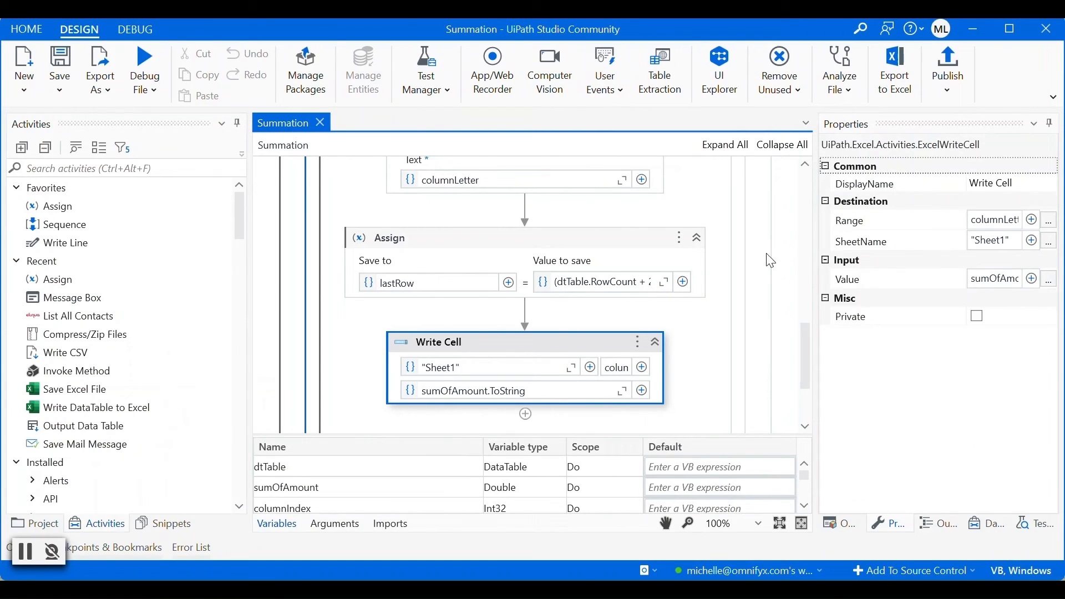
{"action": "mouse_move", "coordinate": [771, 418]}
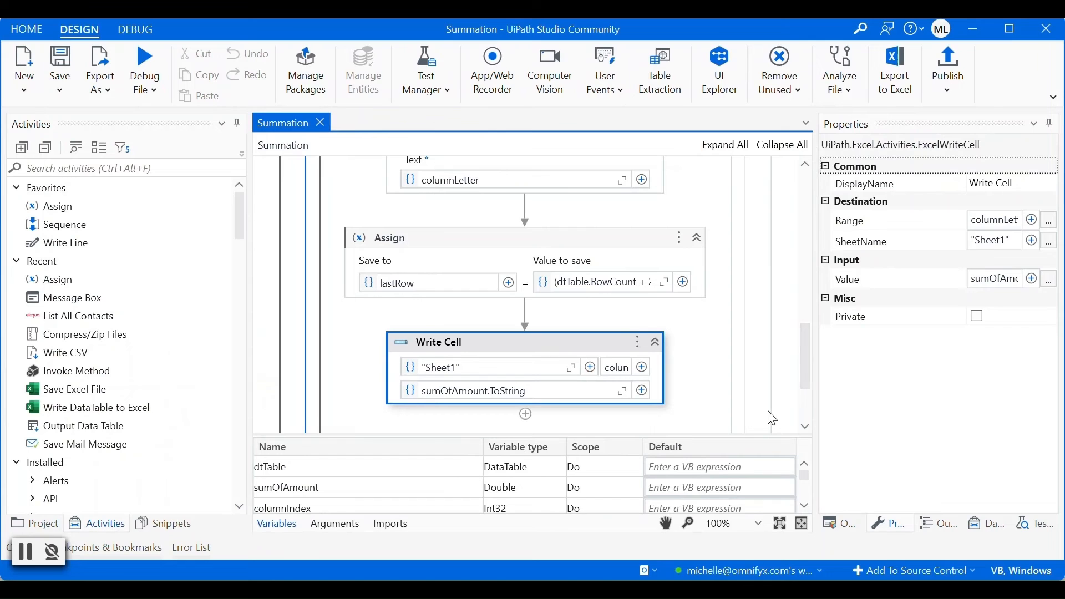